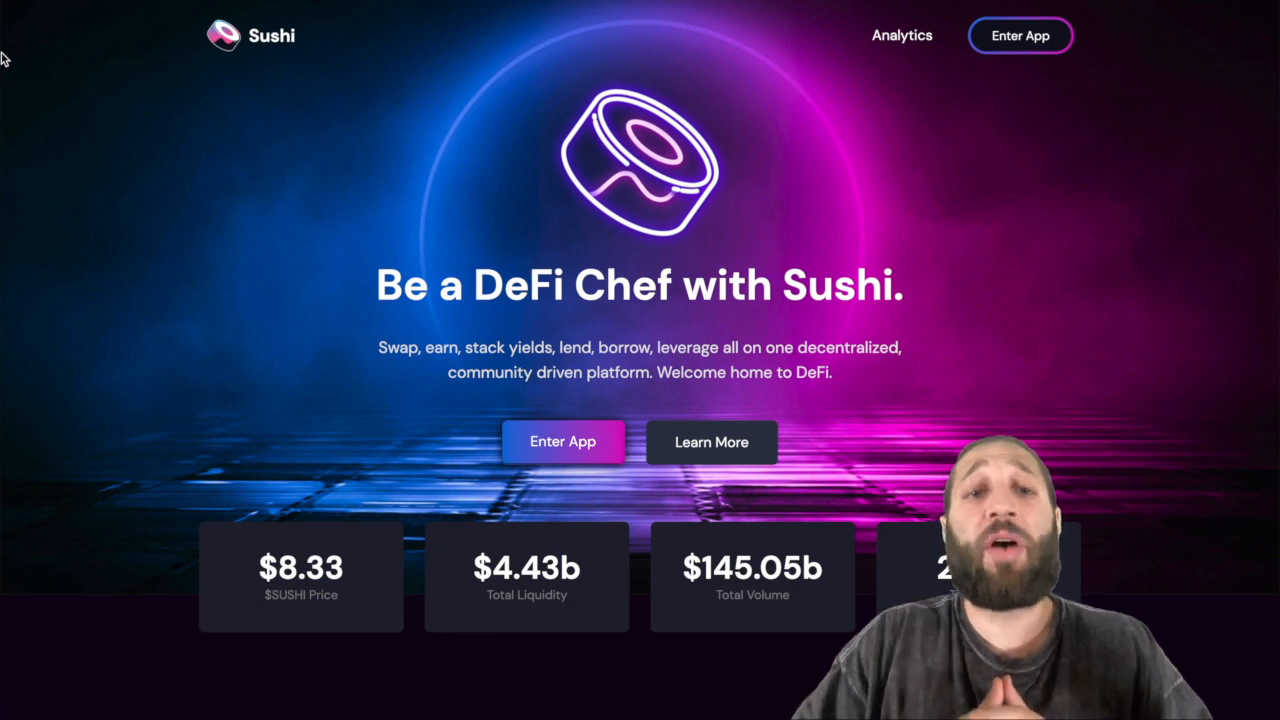
Step: Scroll down the Sushi landing page toward the Enter App entry point
scroll("down", 3)
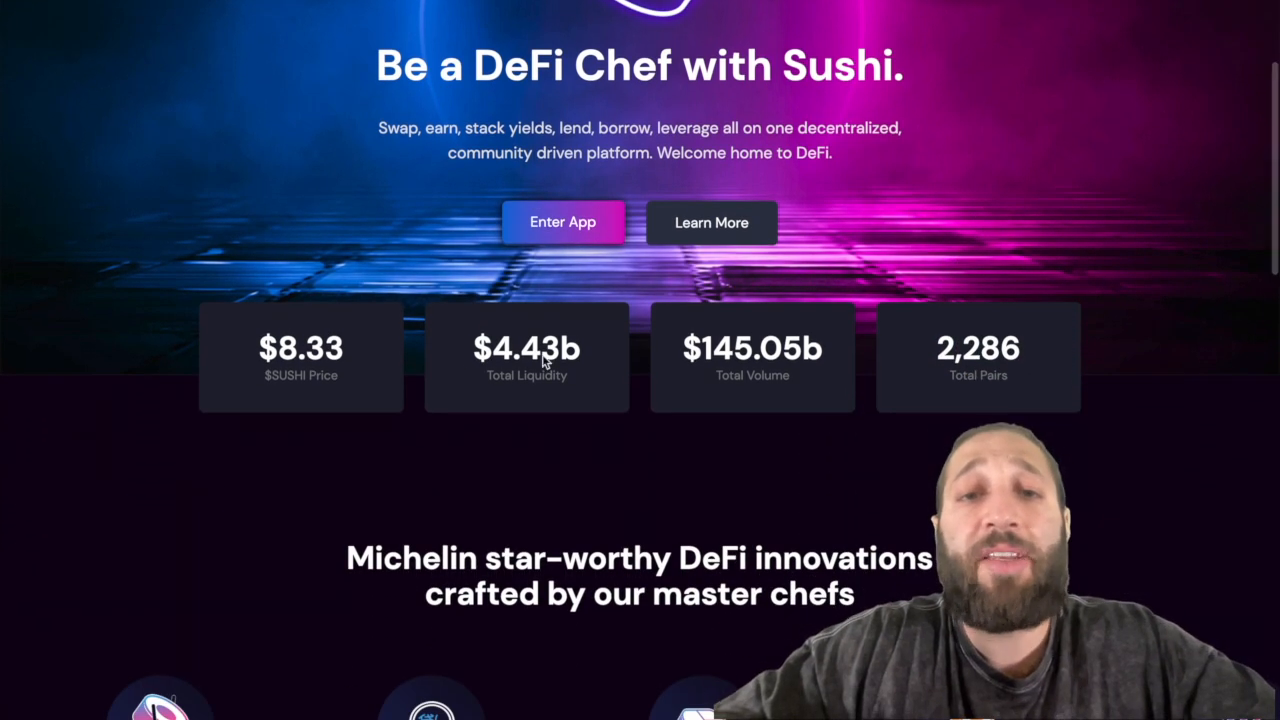
scroll("down", 3)
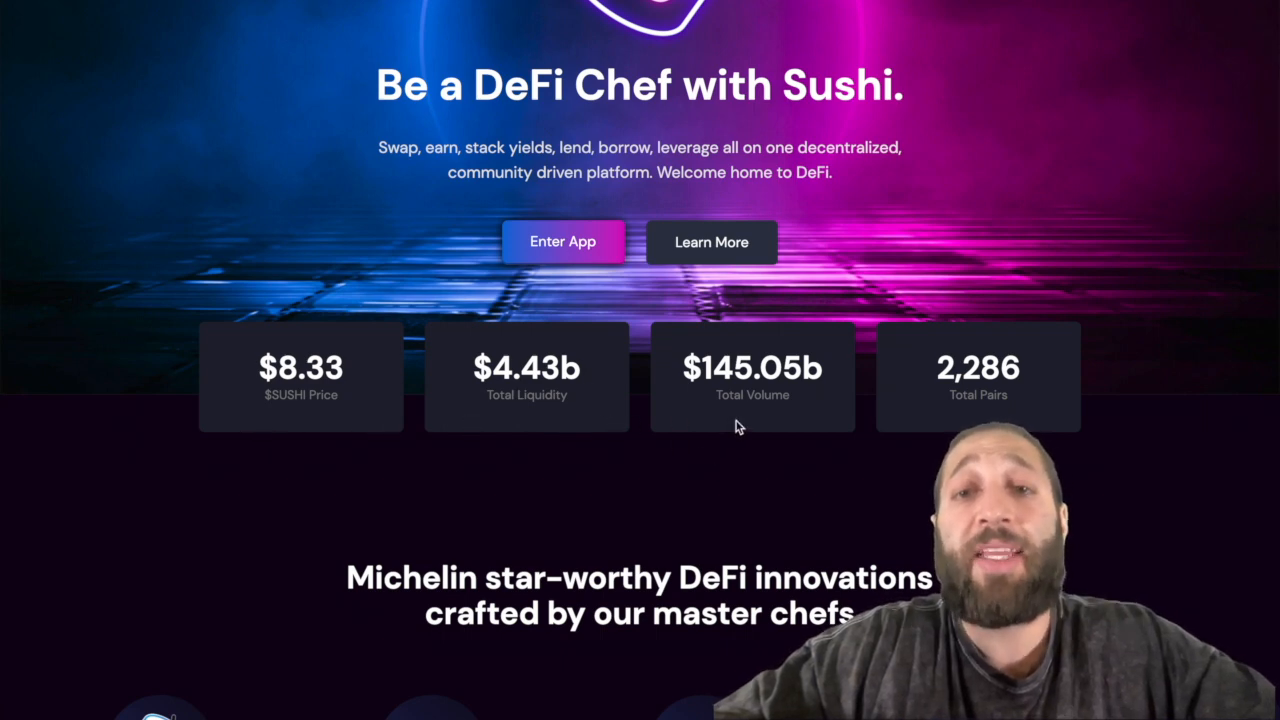
mouse_move(796, 404)
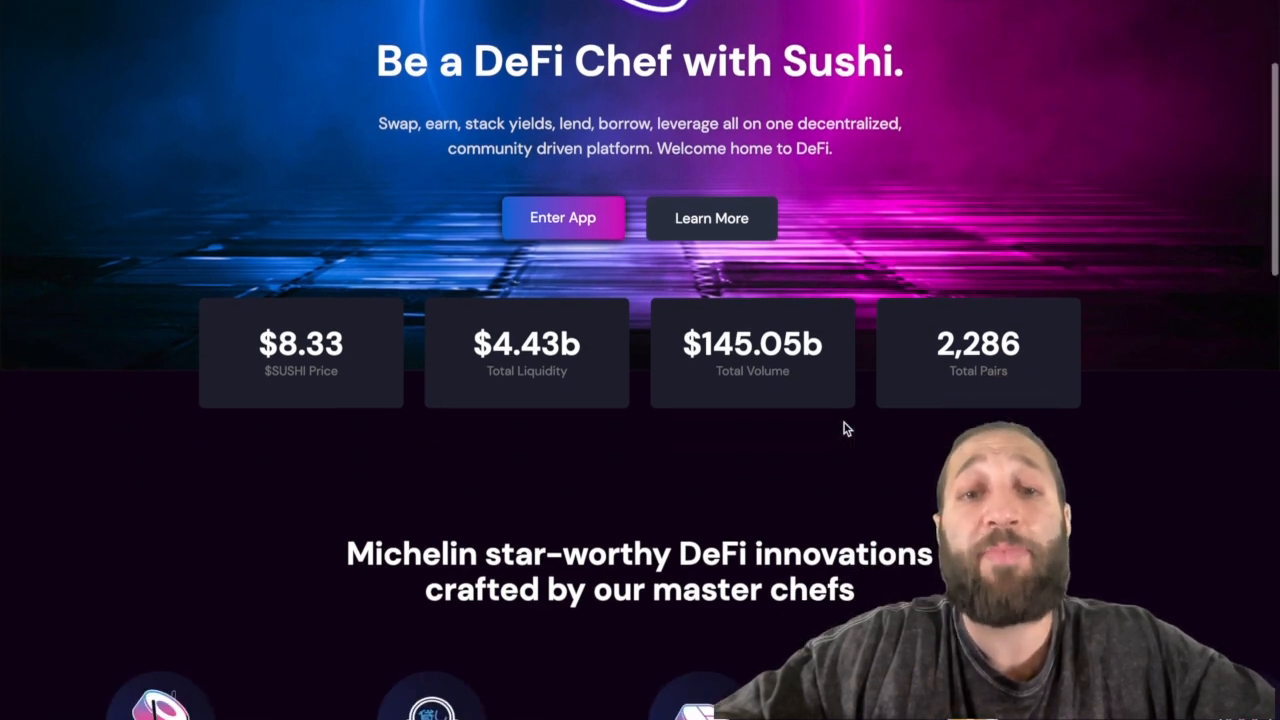
scroll("down", 3)
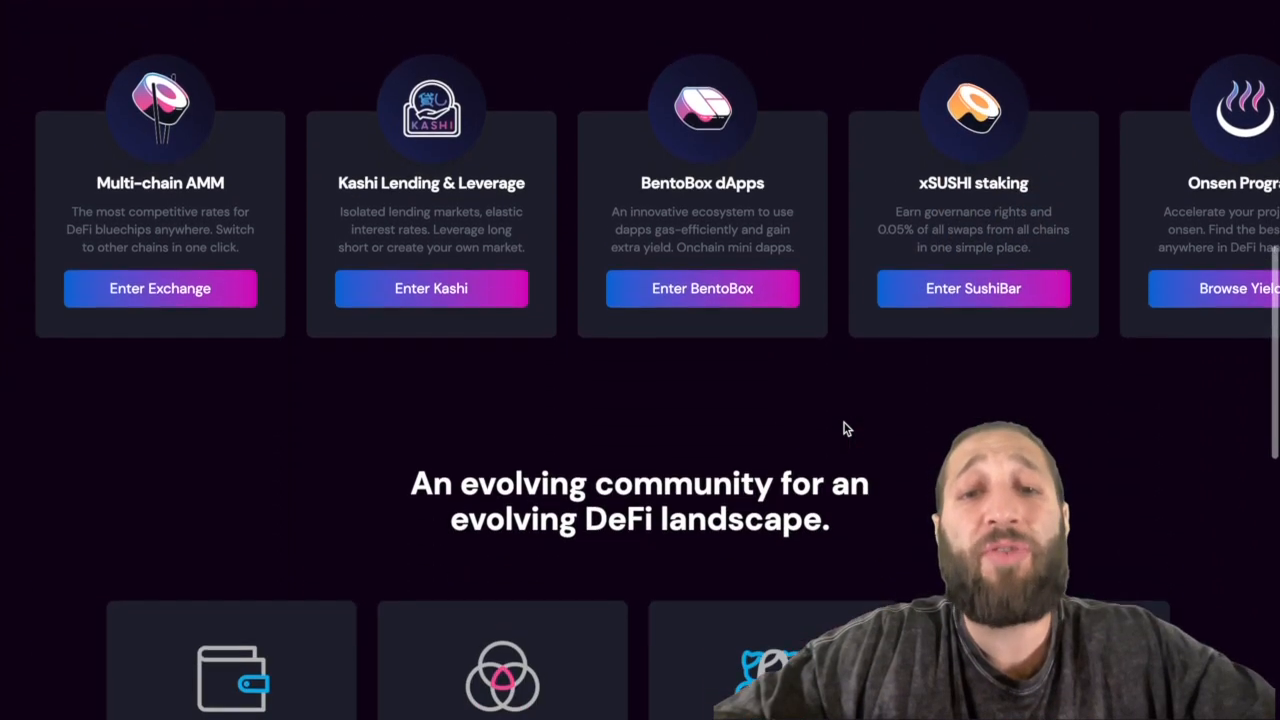
scroll("down", 3)
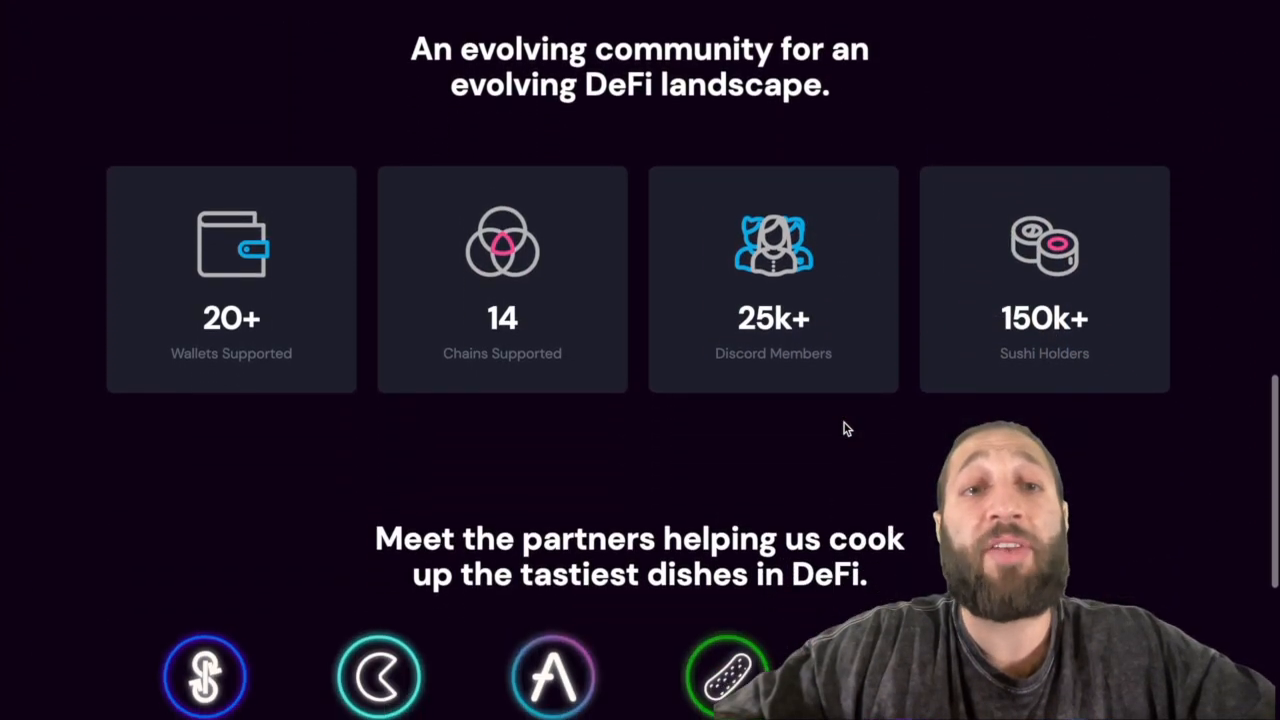
scroll("down", 3)
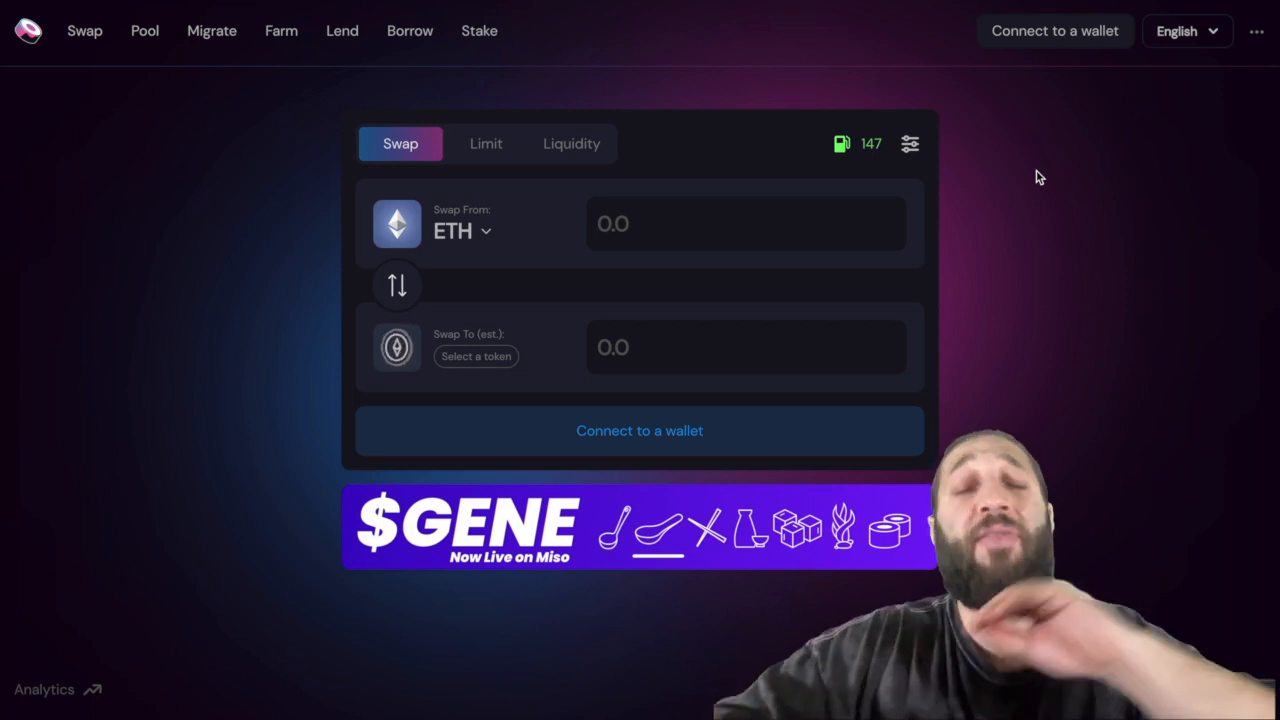
mouse_move(1066, 100)
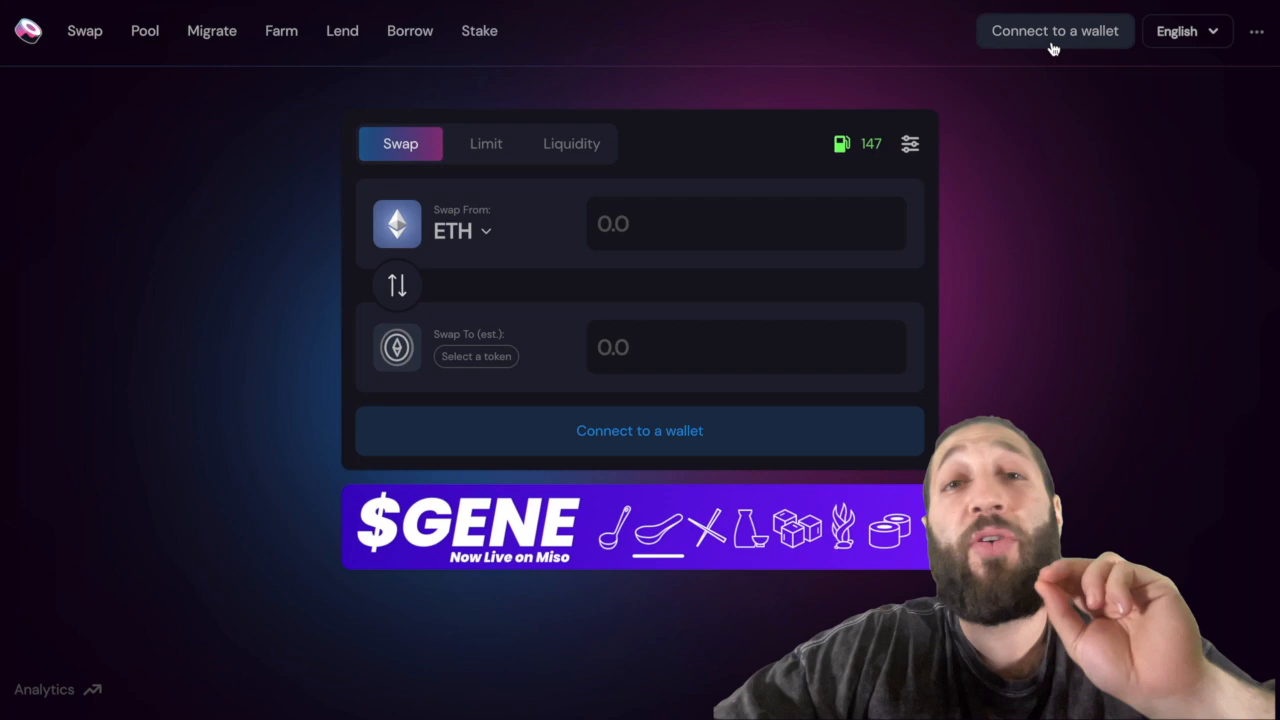
Step: Connect MetaMask Account 1 to the Sushi site, showing a 6.793 ETH balance
left_click(1054, 32)
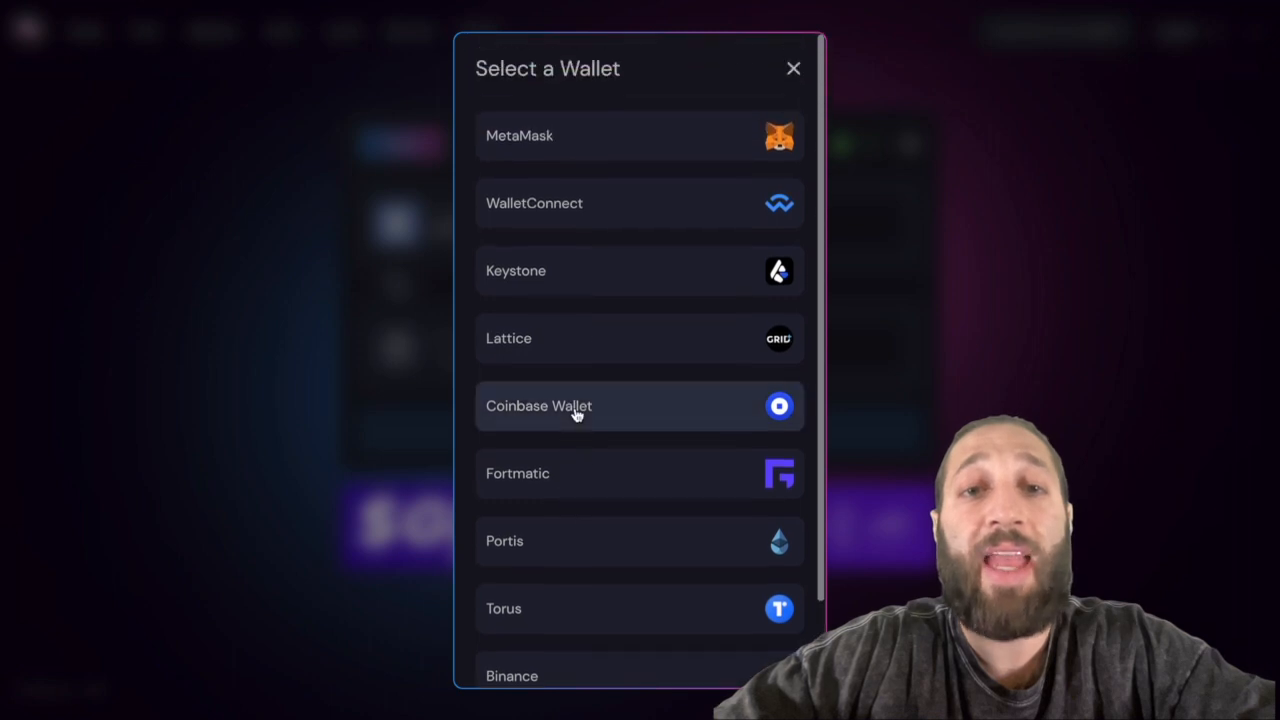
mouse_move(588, 150)
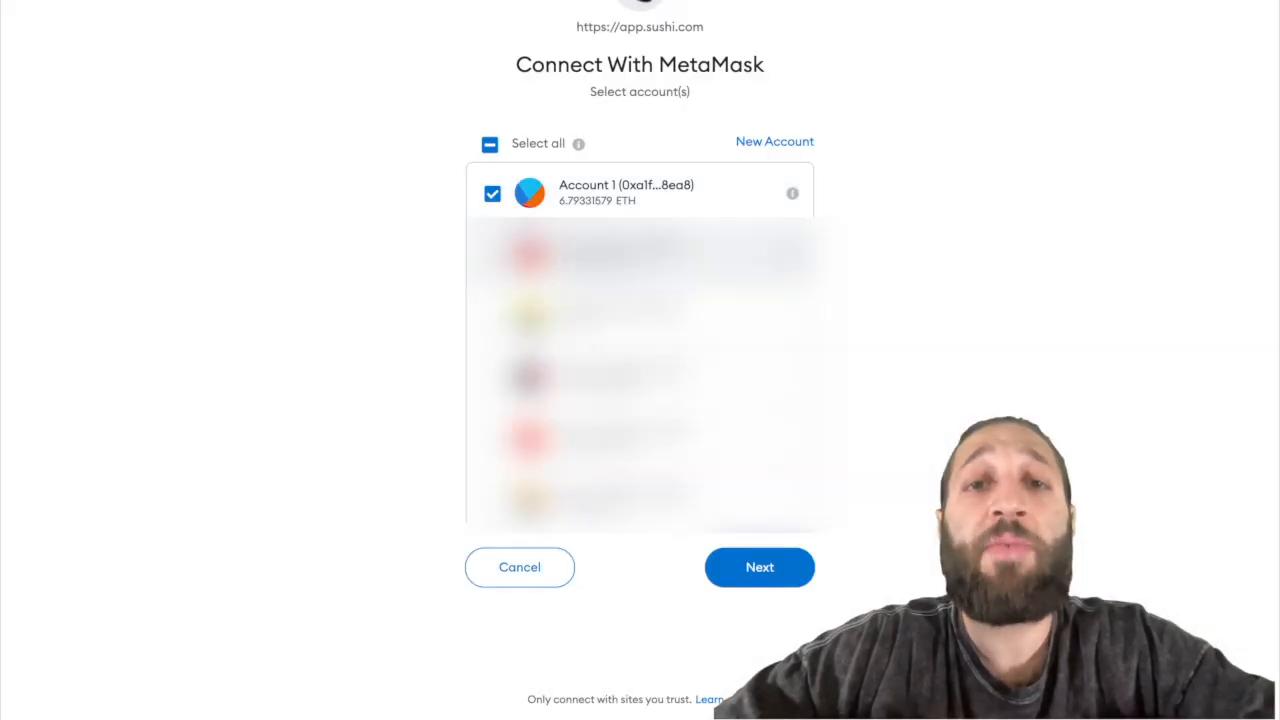
left_click(760, 568)
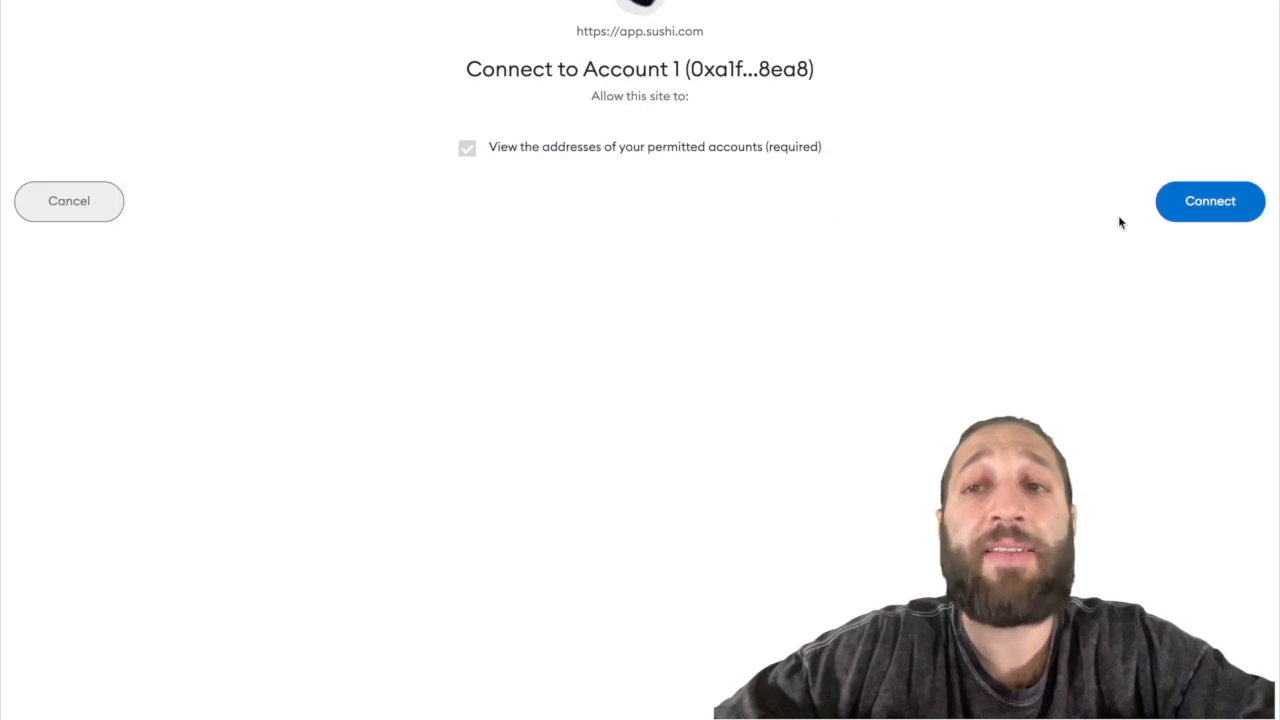
left_click(1210, 200)
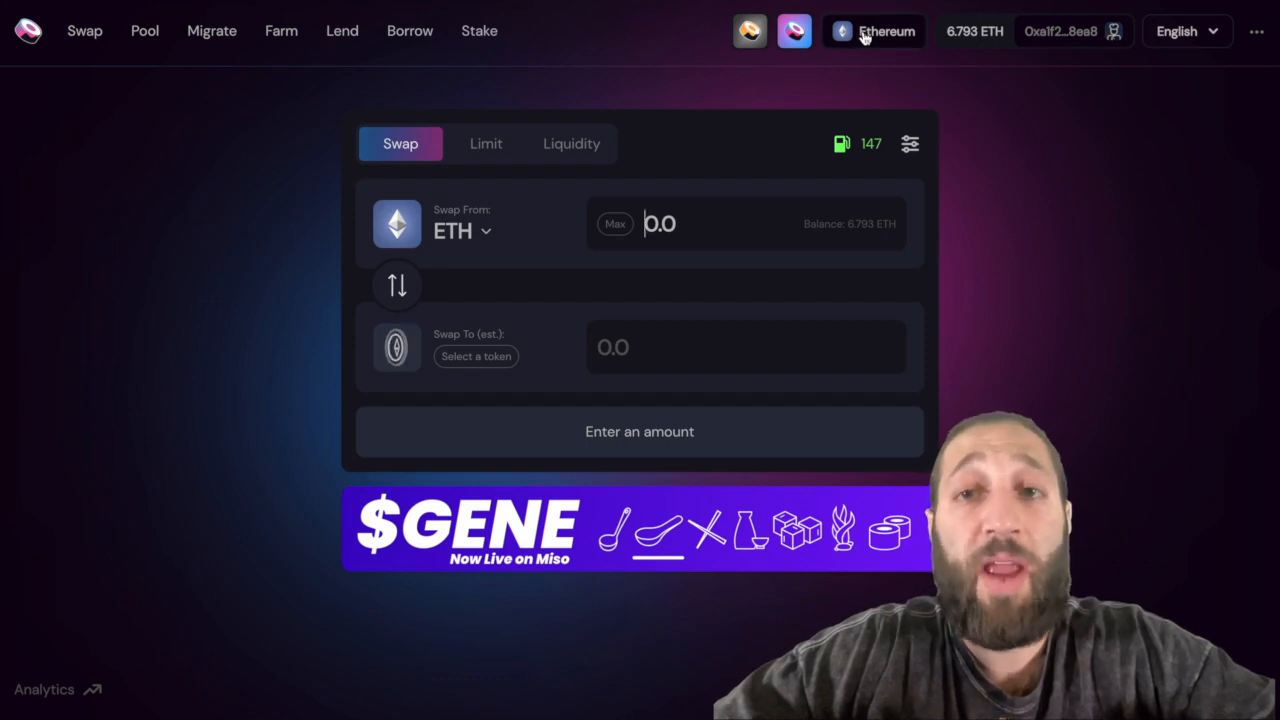
Step: Stay on Ethereum and set up a swap of 0.1 ETH for USDC
left_click(872, 32)
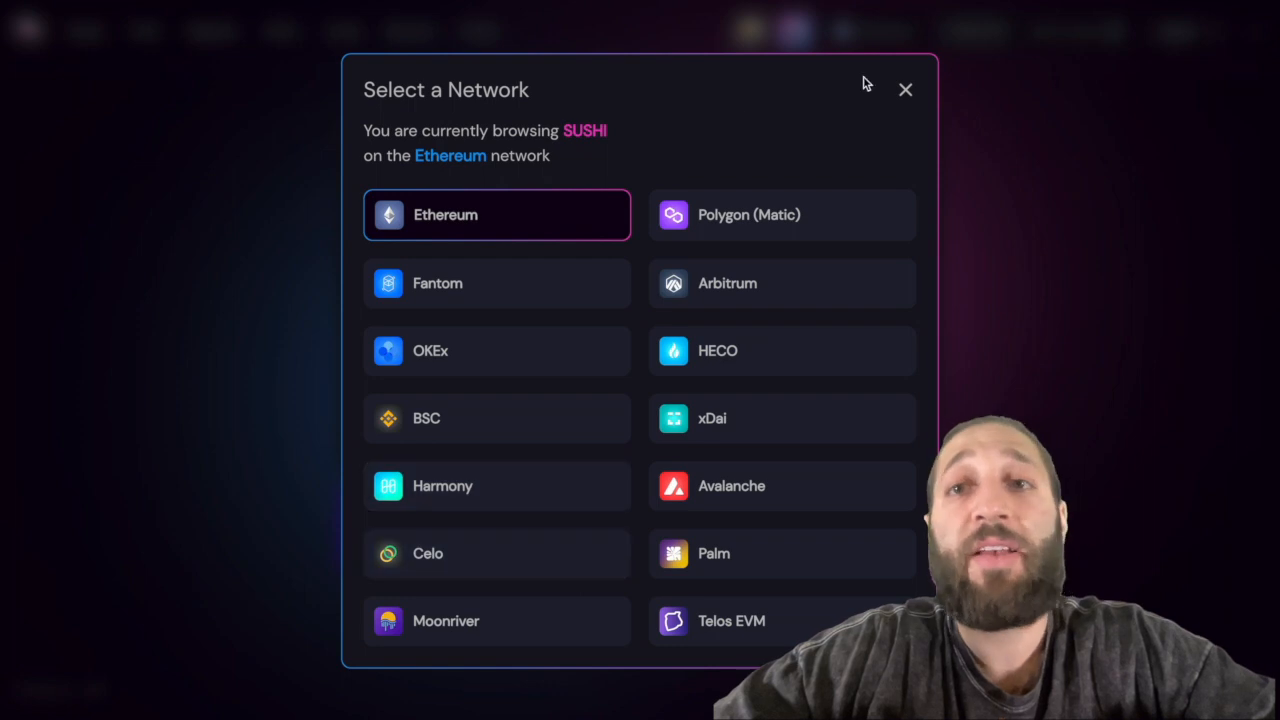
left_click(904, 90)
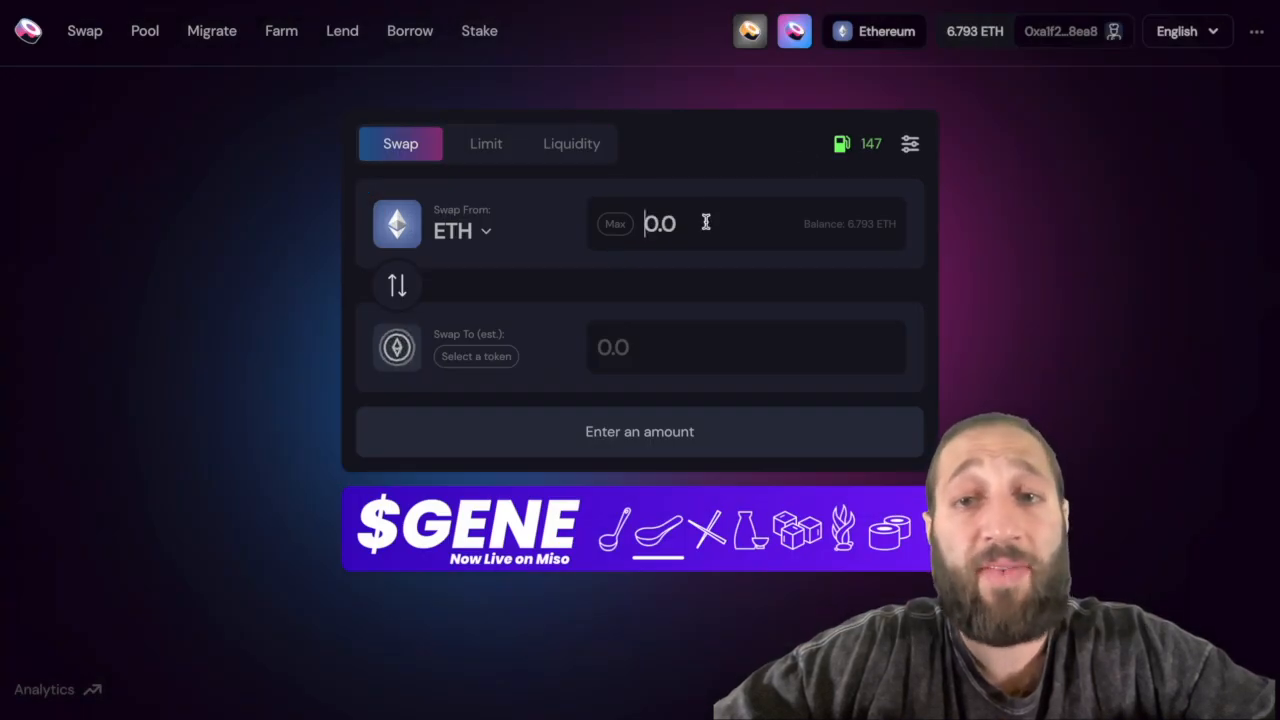
type("0.1")
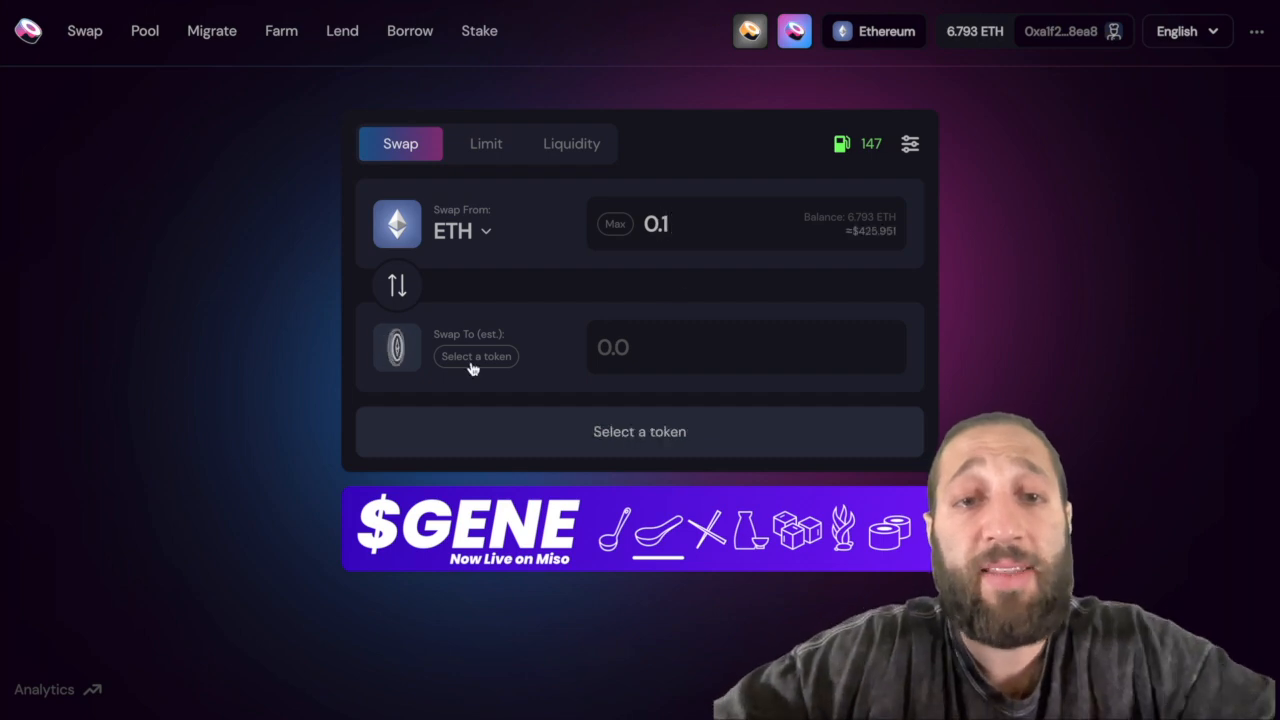
left_click(476, 356)
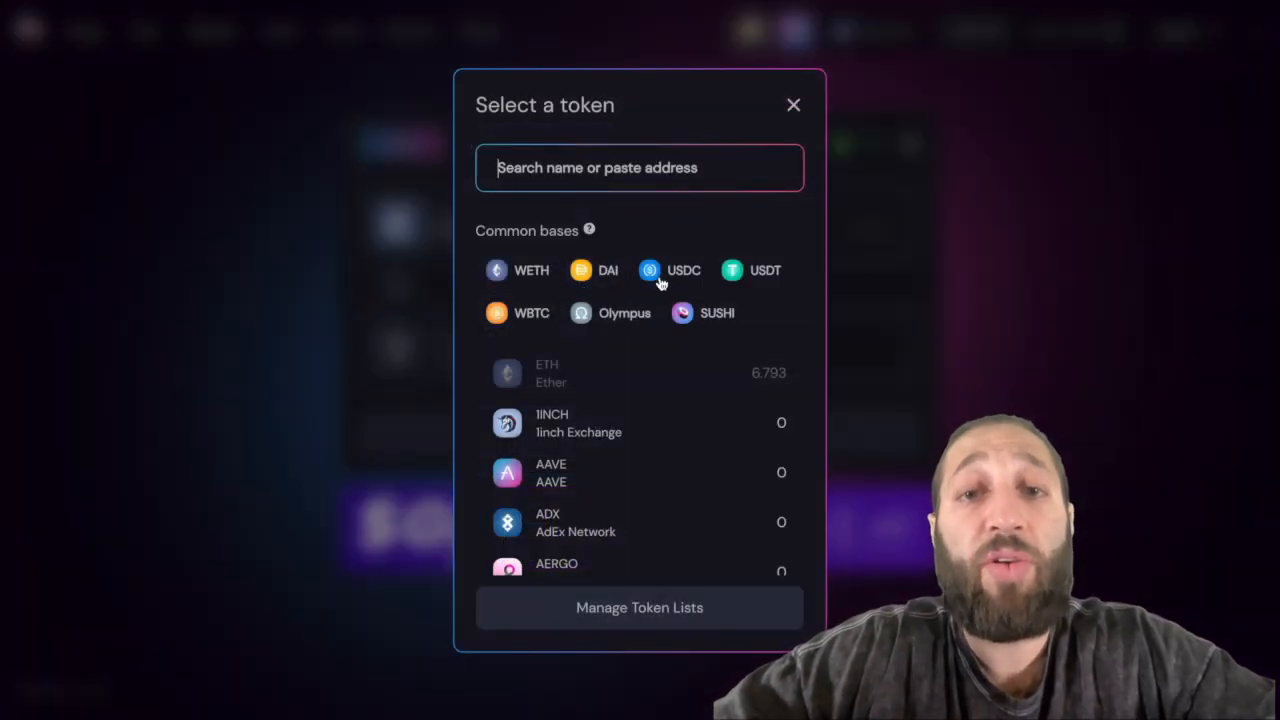
left_click(684, 270)
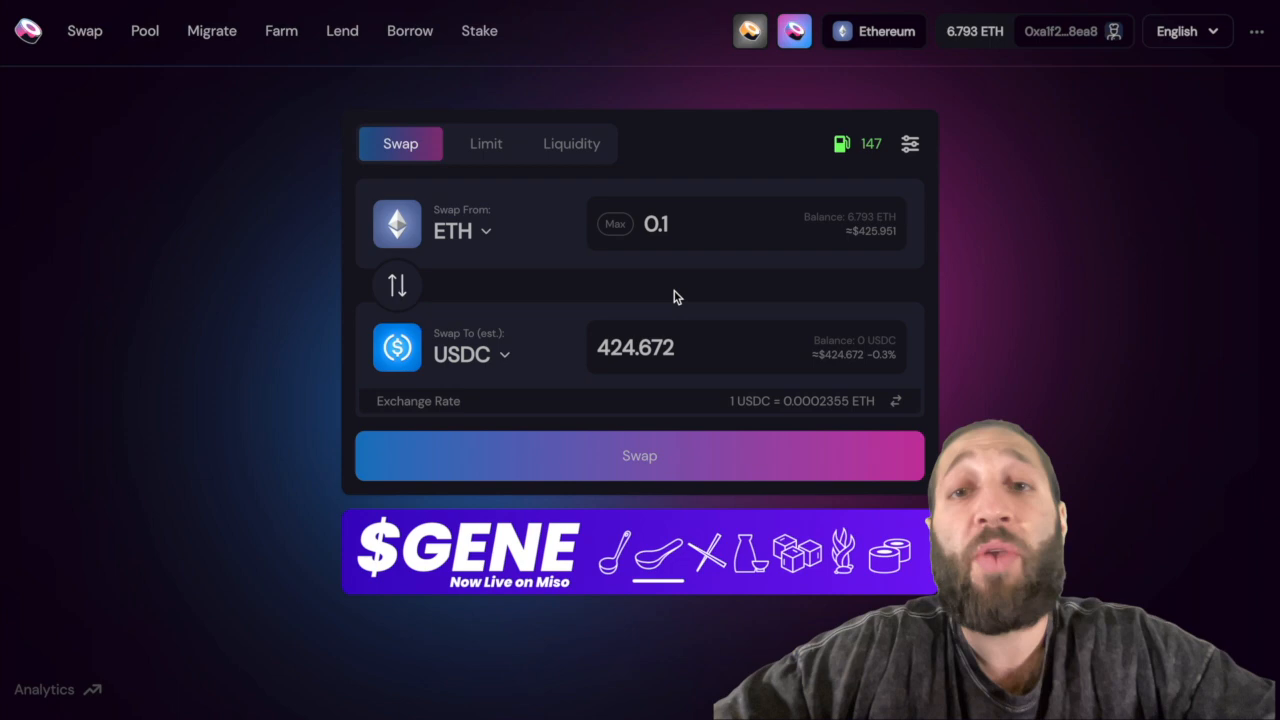
Step: Confirm the 0.1 ETH to ~424.672 USDC swap in MetaMask and add USDC to the wallet
left_click(640, 456)
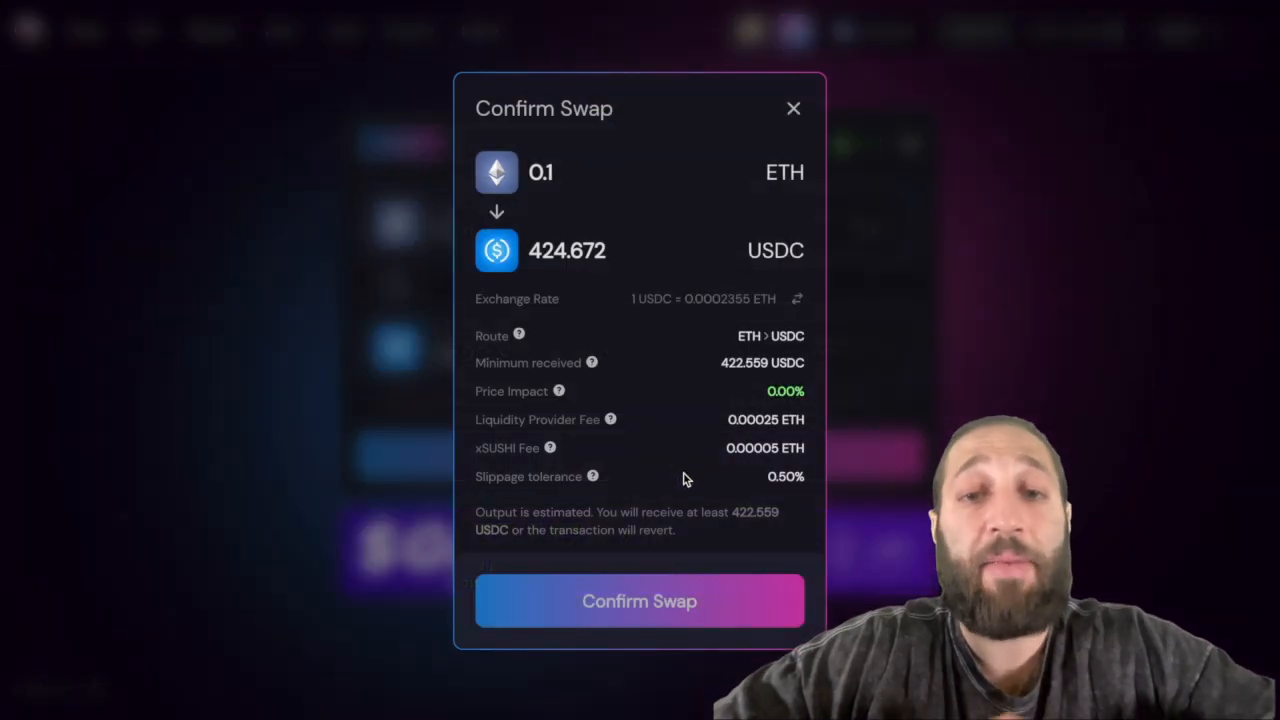
left_click(640, 600)
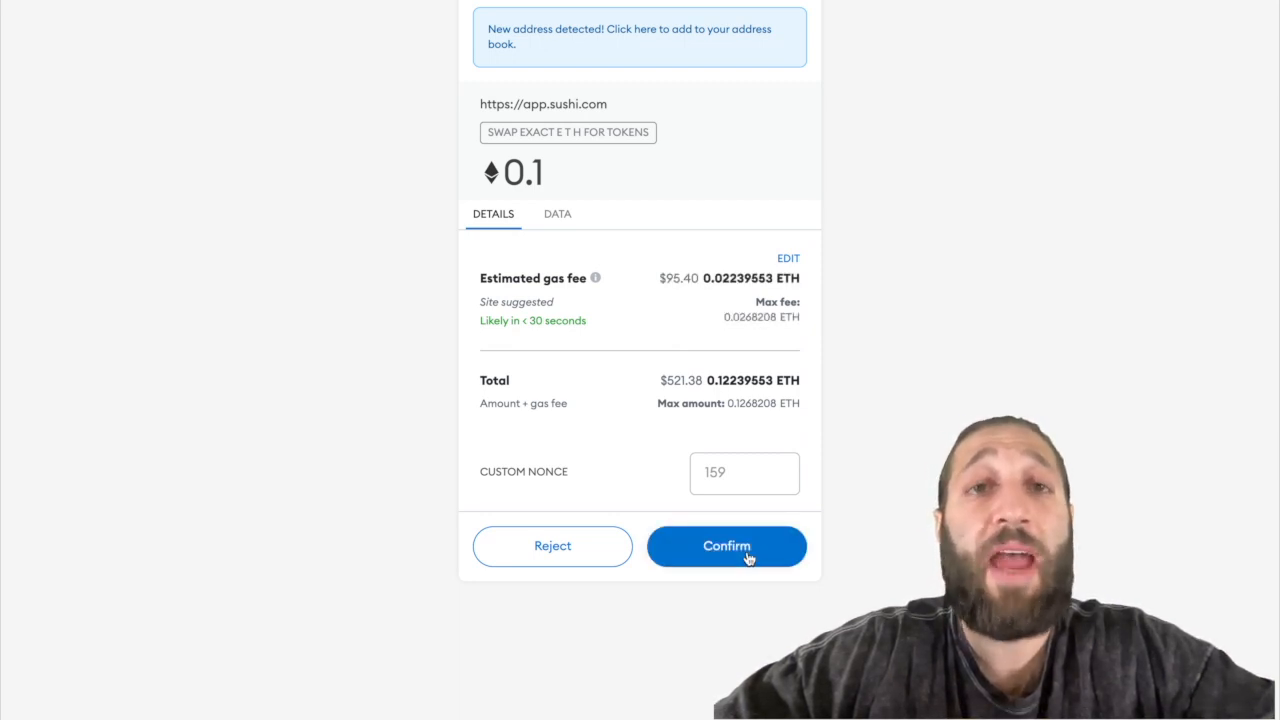
left_click(726, 546)
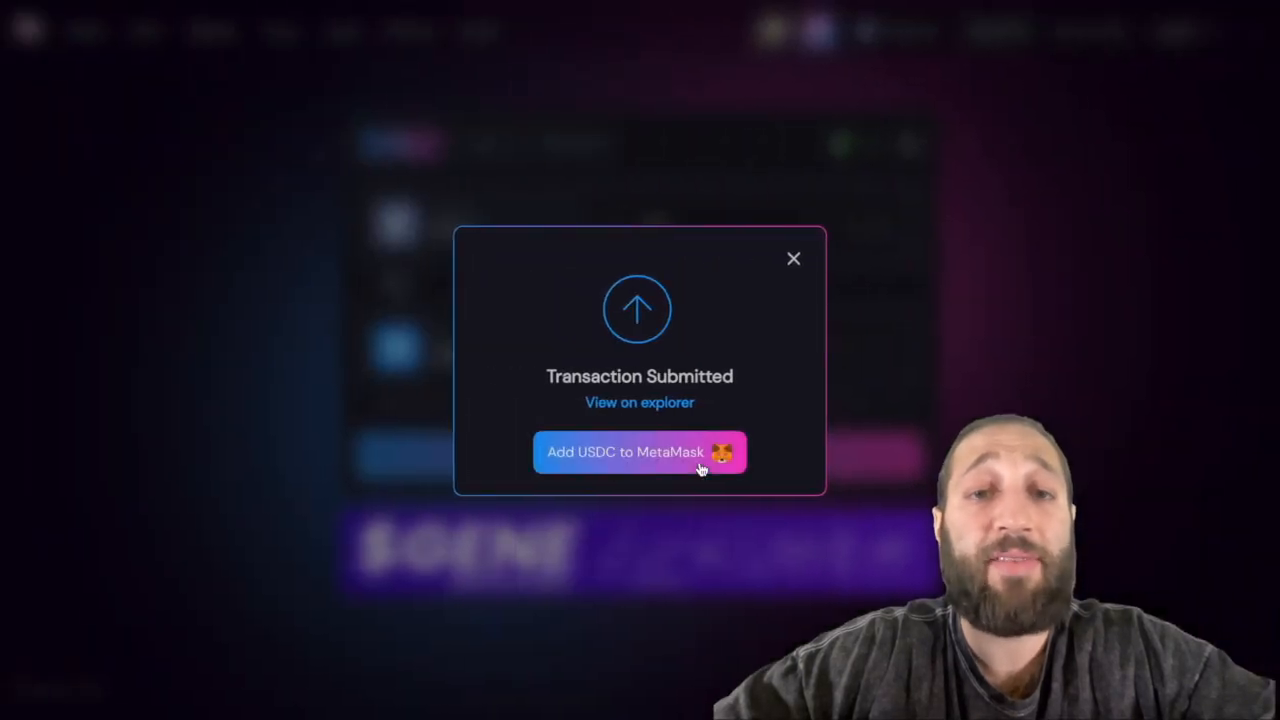
left_click(792, 260)
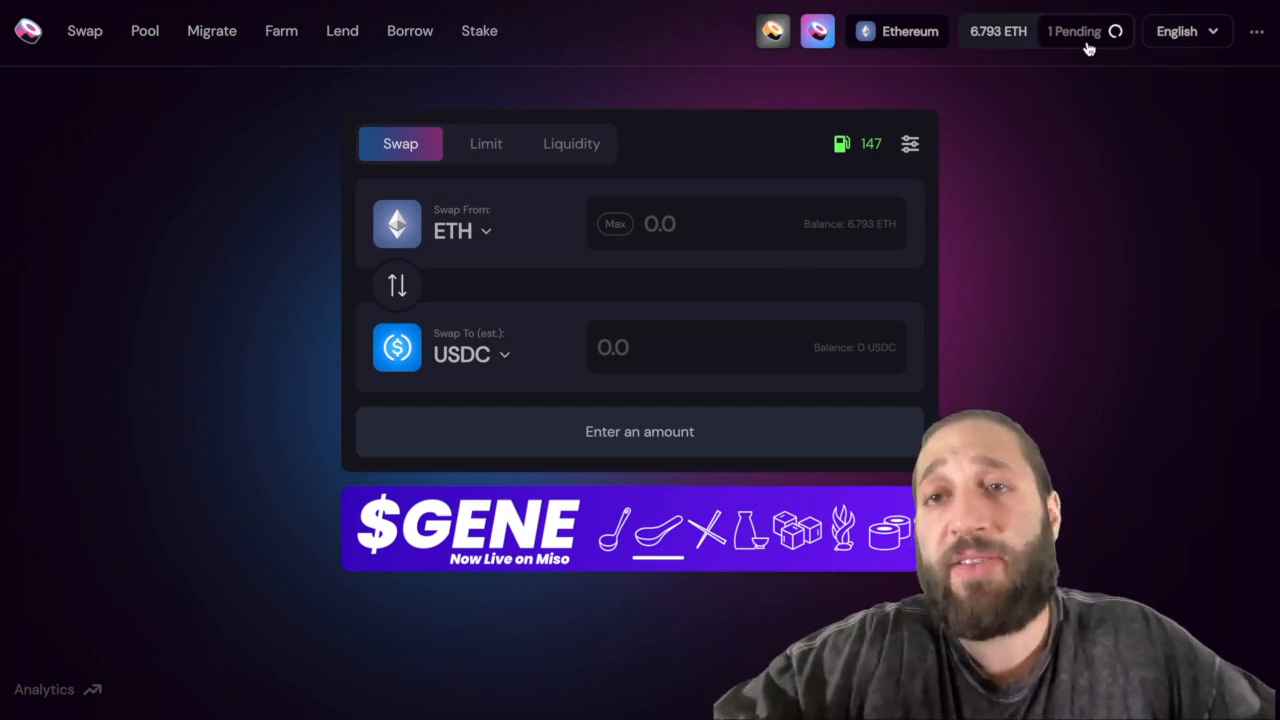
mouse_move(530, 362)
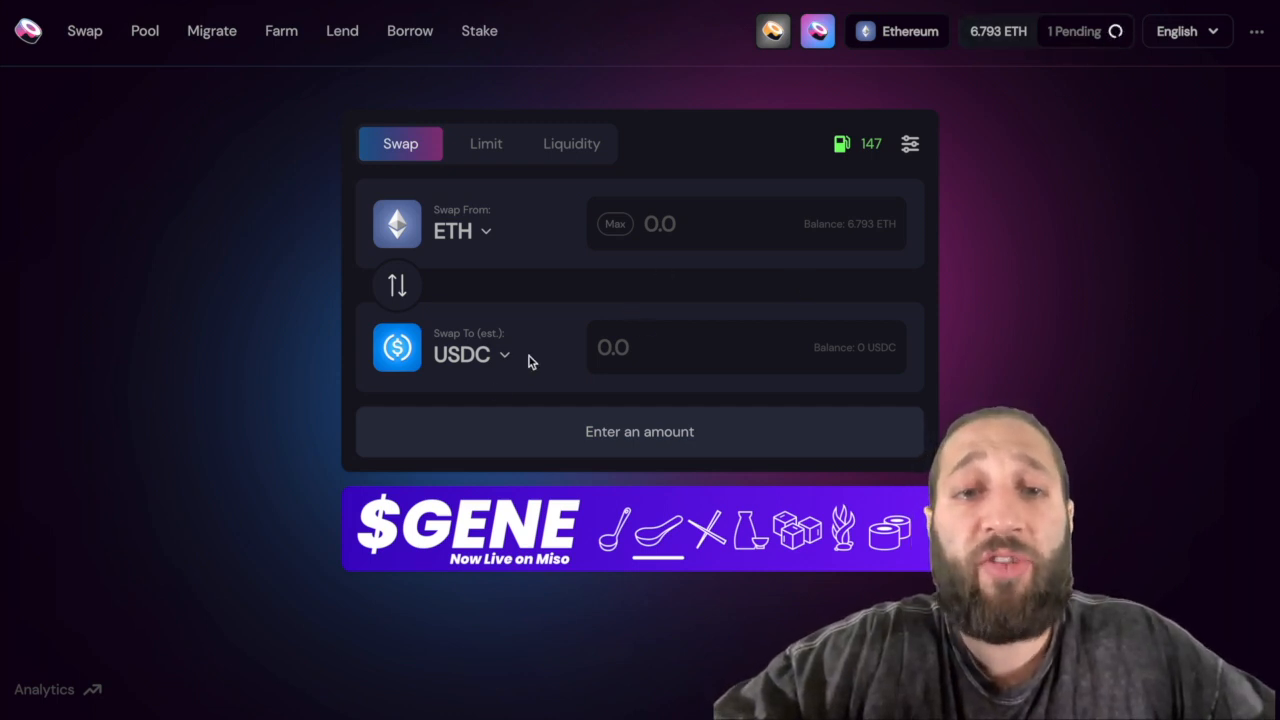
mouse_move(666, 336)
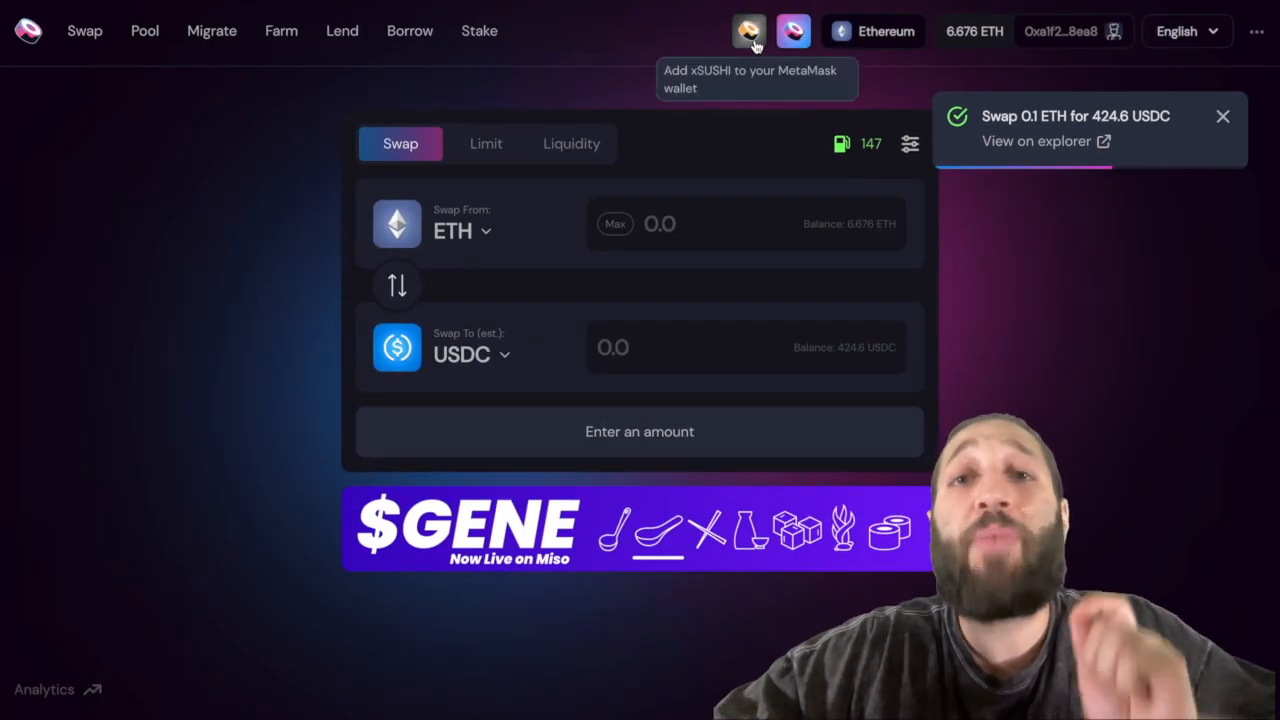
Step: Switch the exchange to the BSC network
left_click(872, 32)
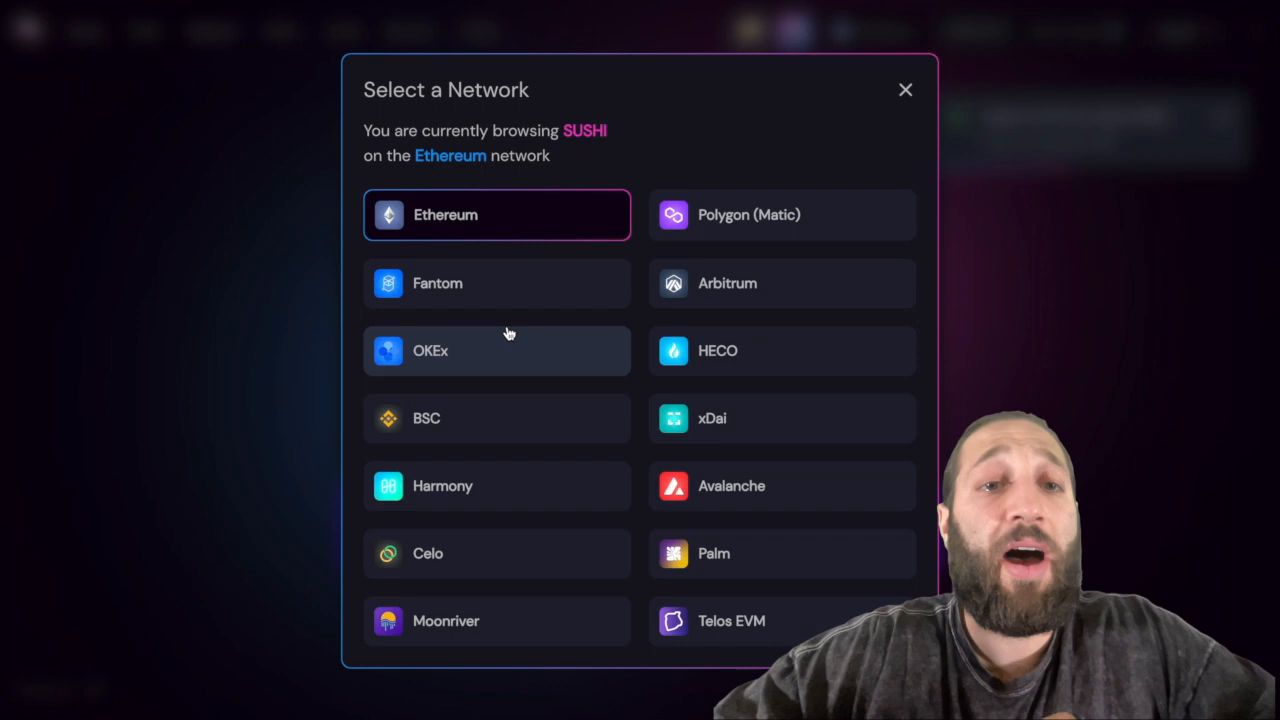
left_click(428, 418)
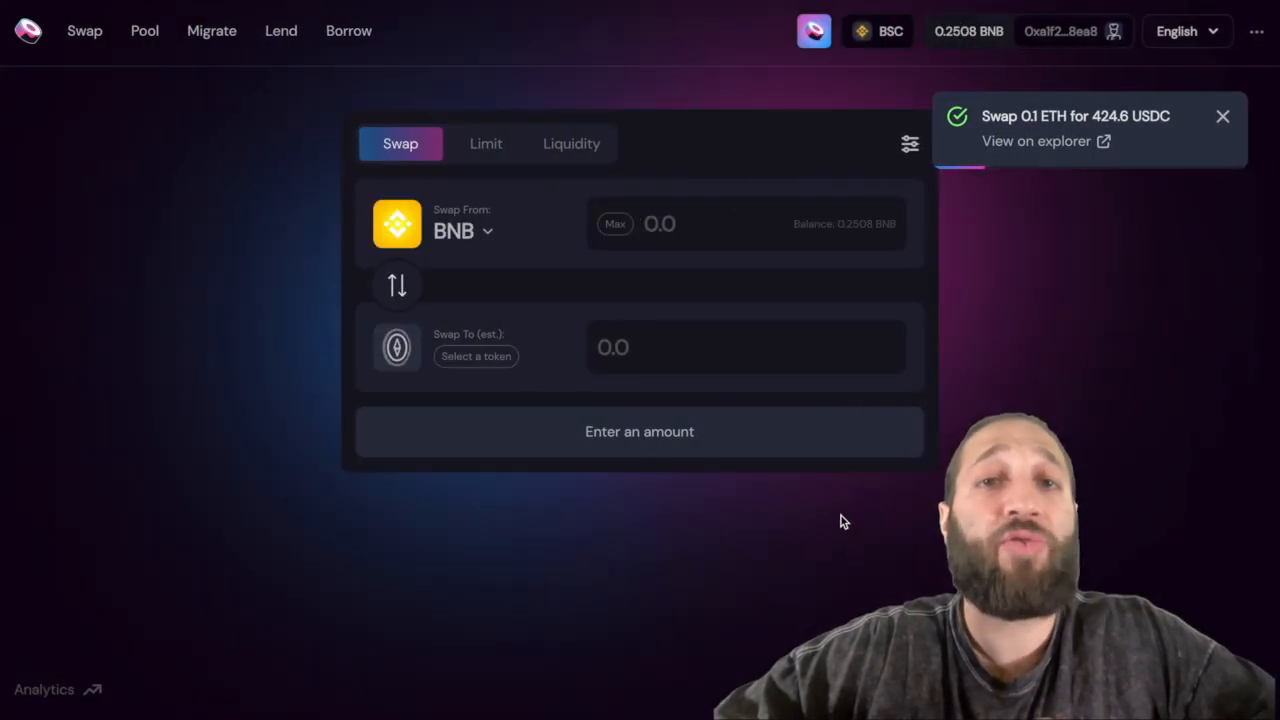
mouse_move(658, 256)
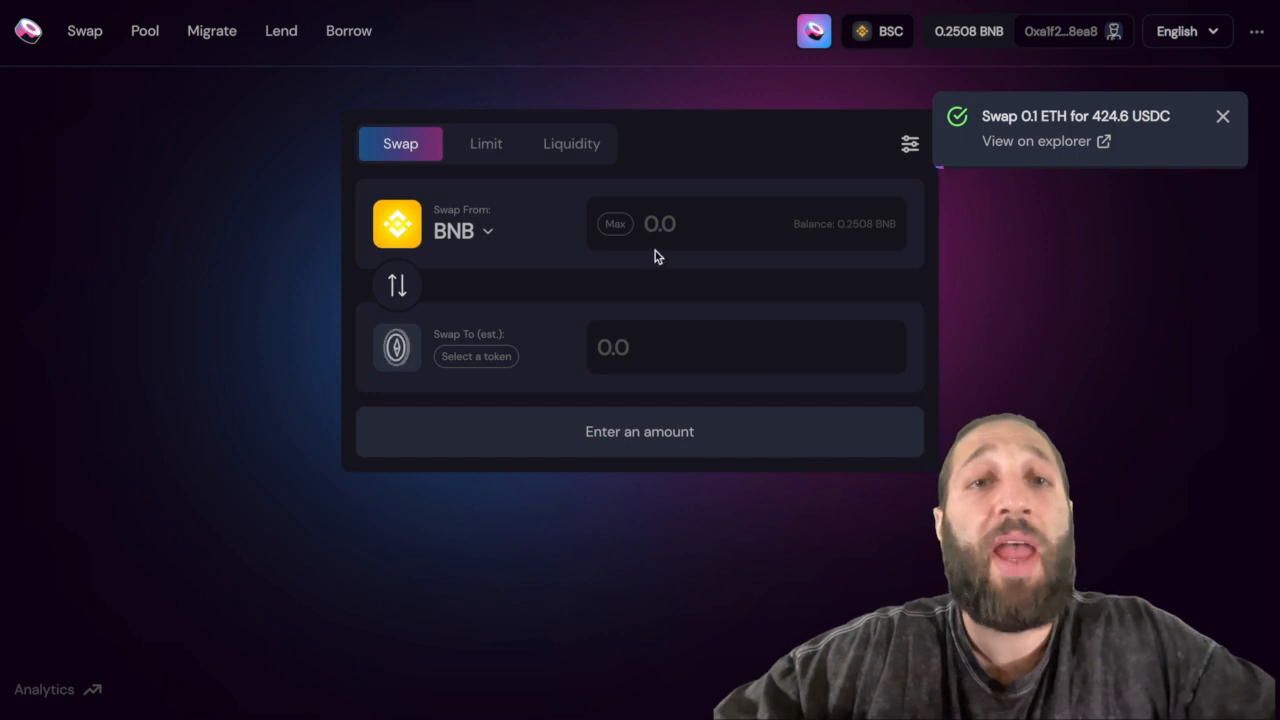
left_click(476, 356)
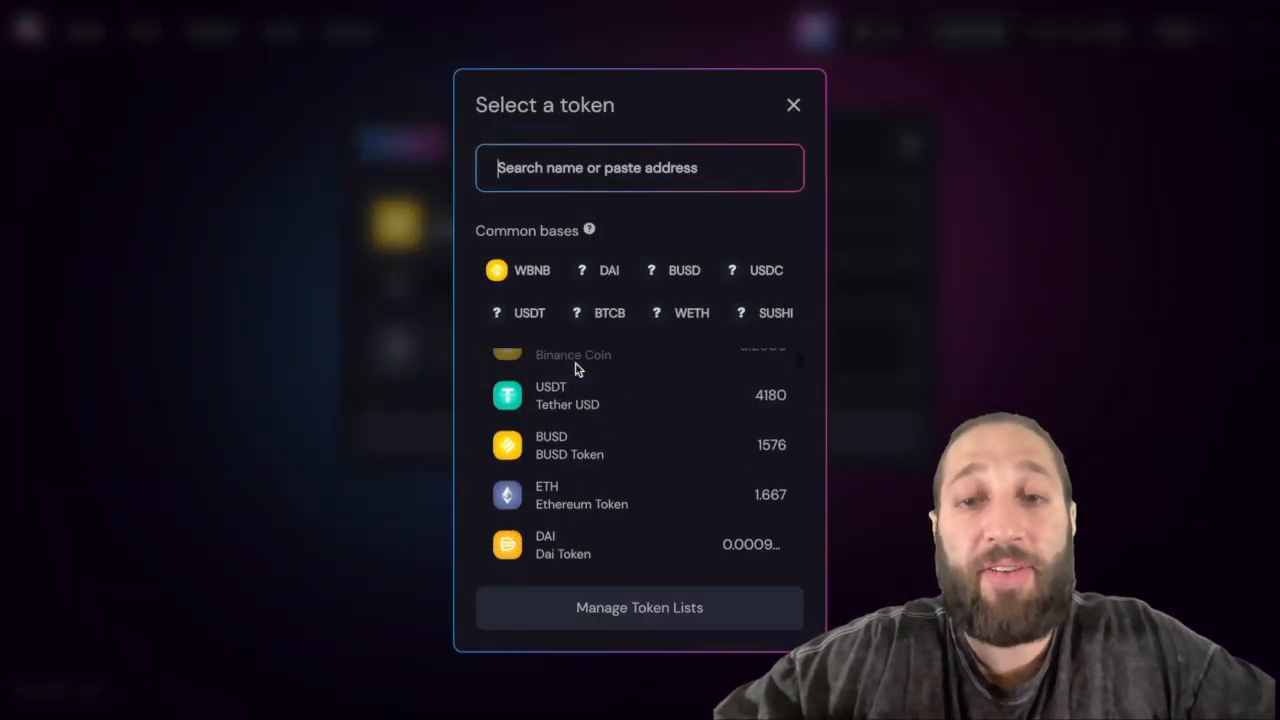
left_click(792, 104)
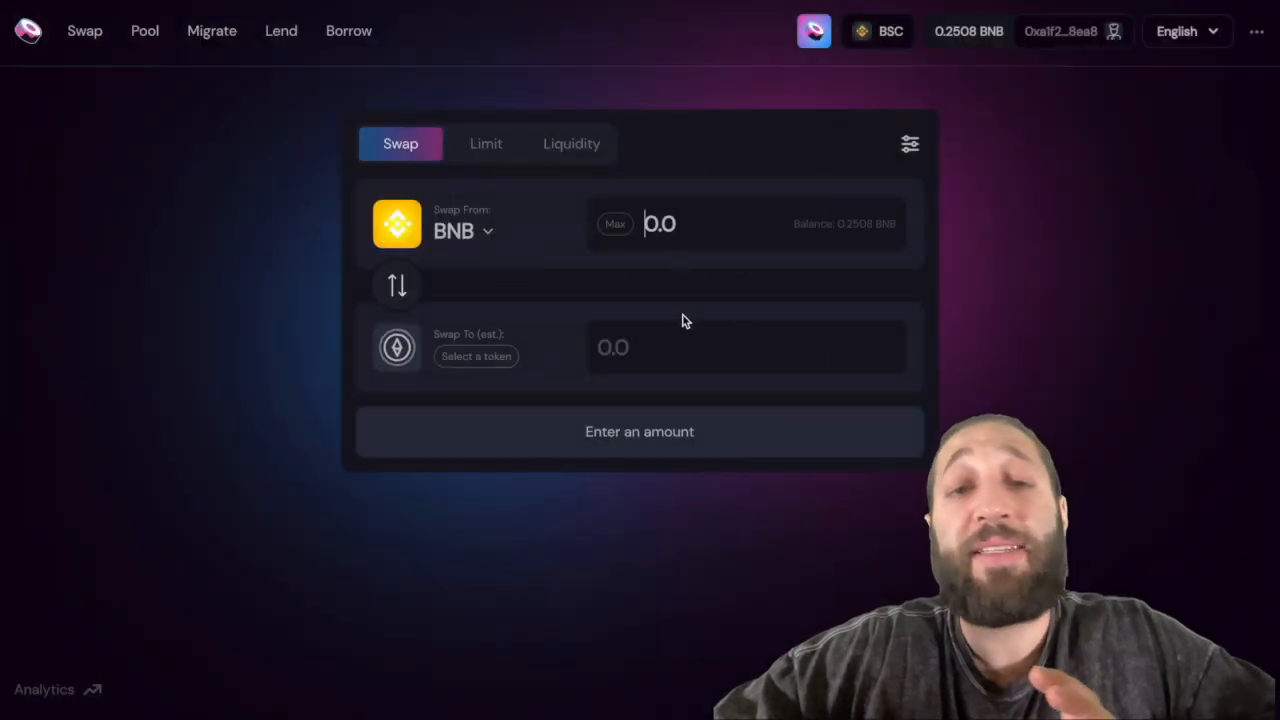
Step: Choose the token to receive from the list and enter a 0.01 BNB amount
left_click(476, 356)
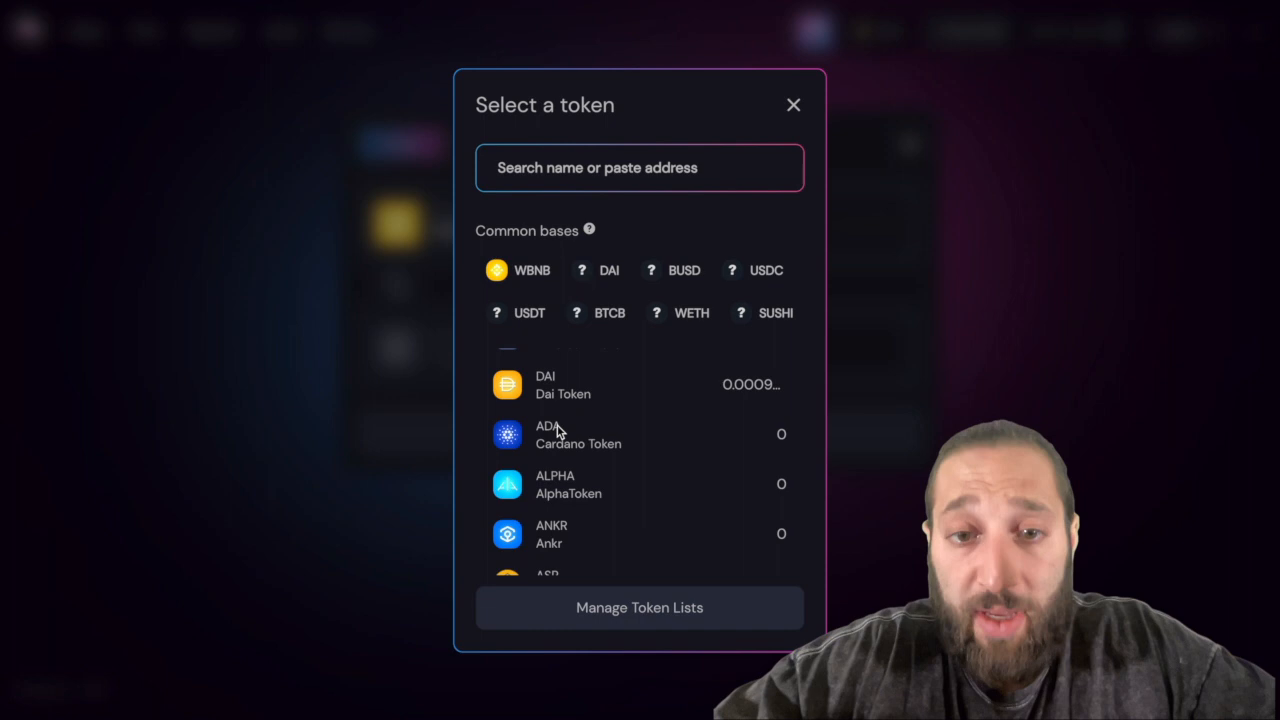
scroll("down", 3)
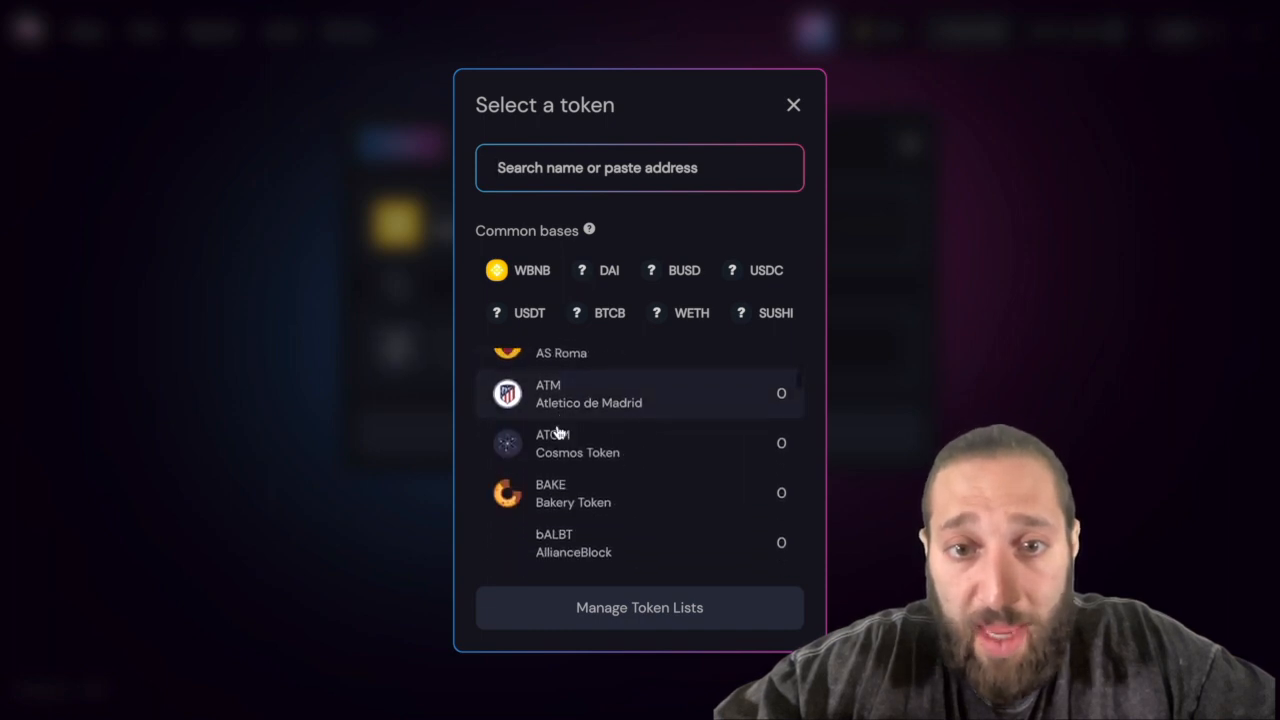
scroll("down", 3)
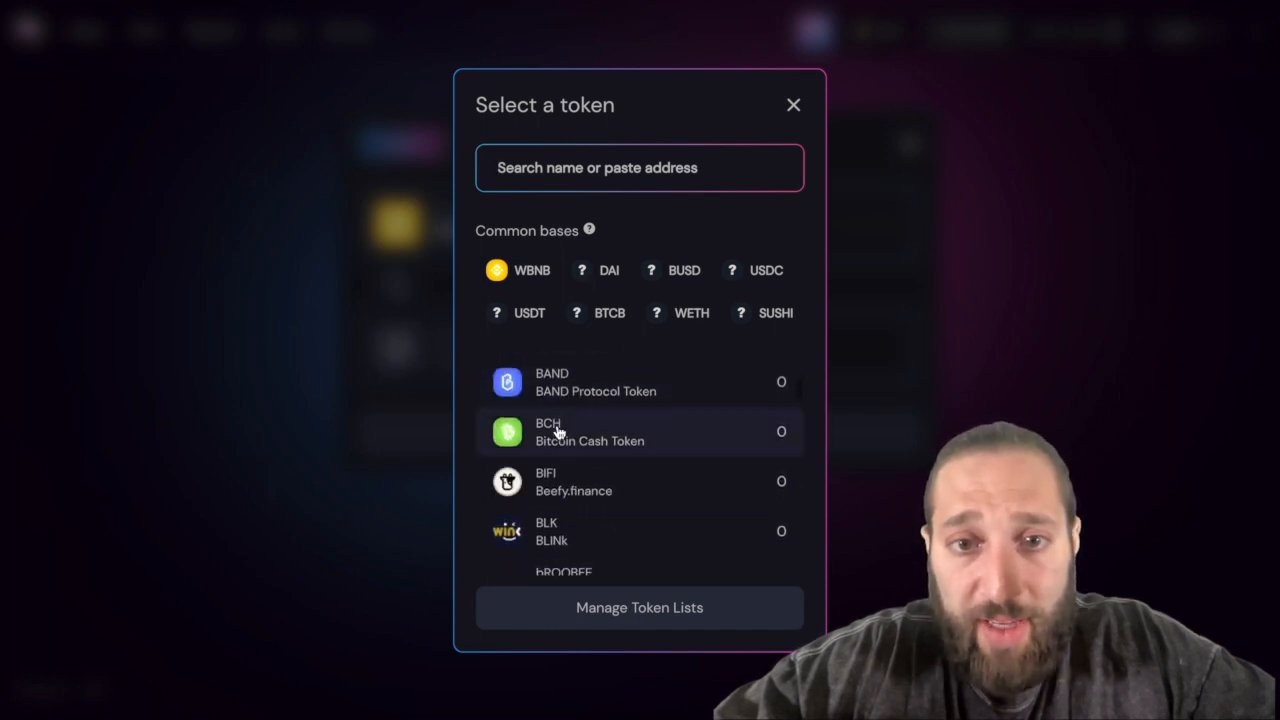
scroll("down", 3)
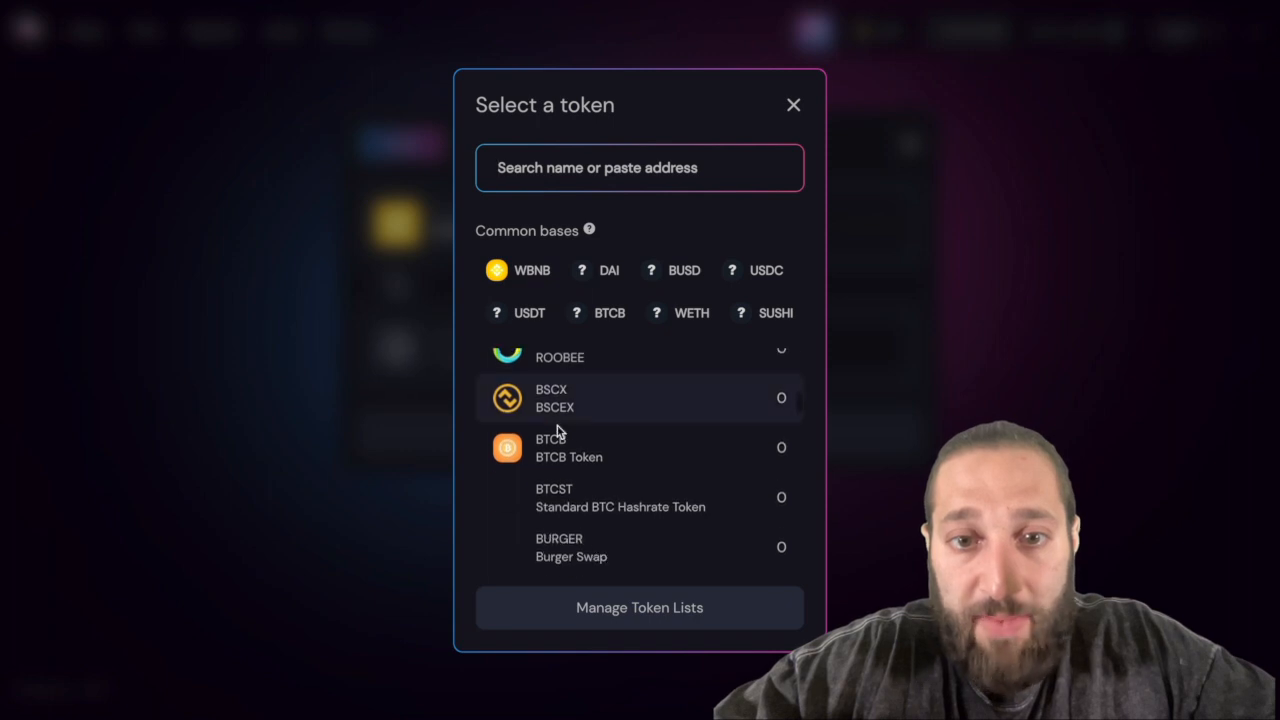
scroll("down", 3)
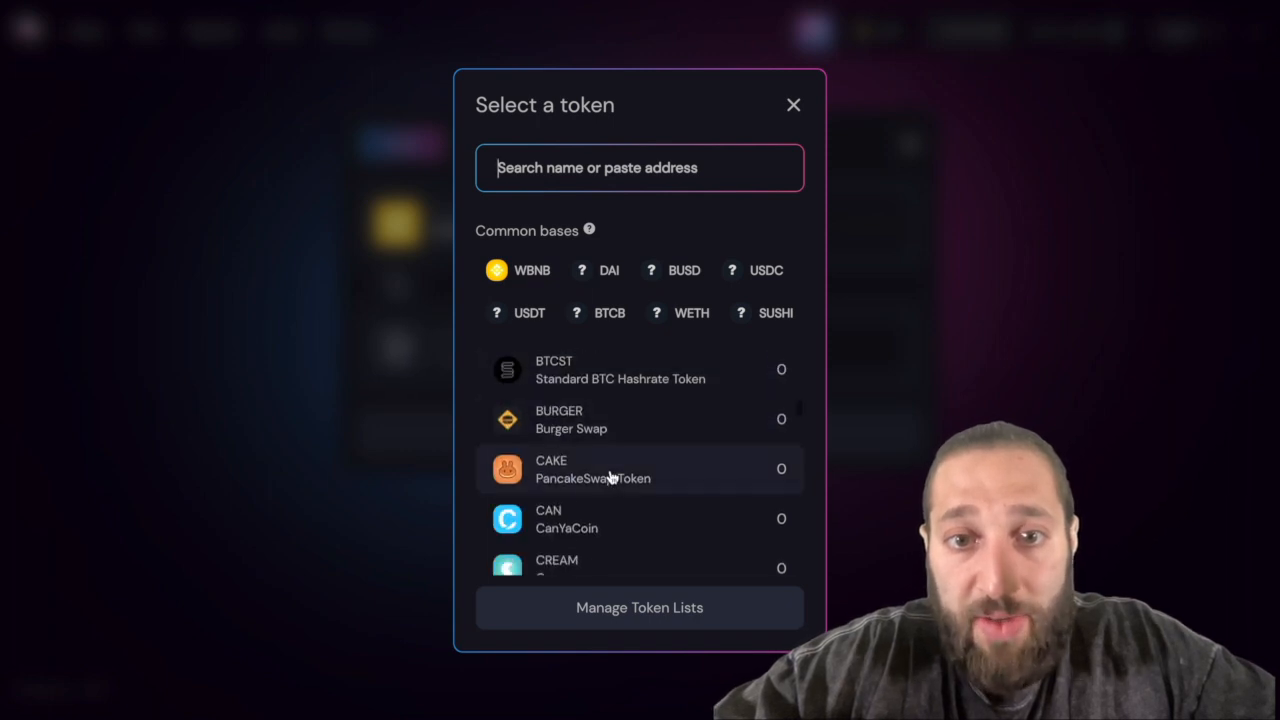
left_click(552, 468)
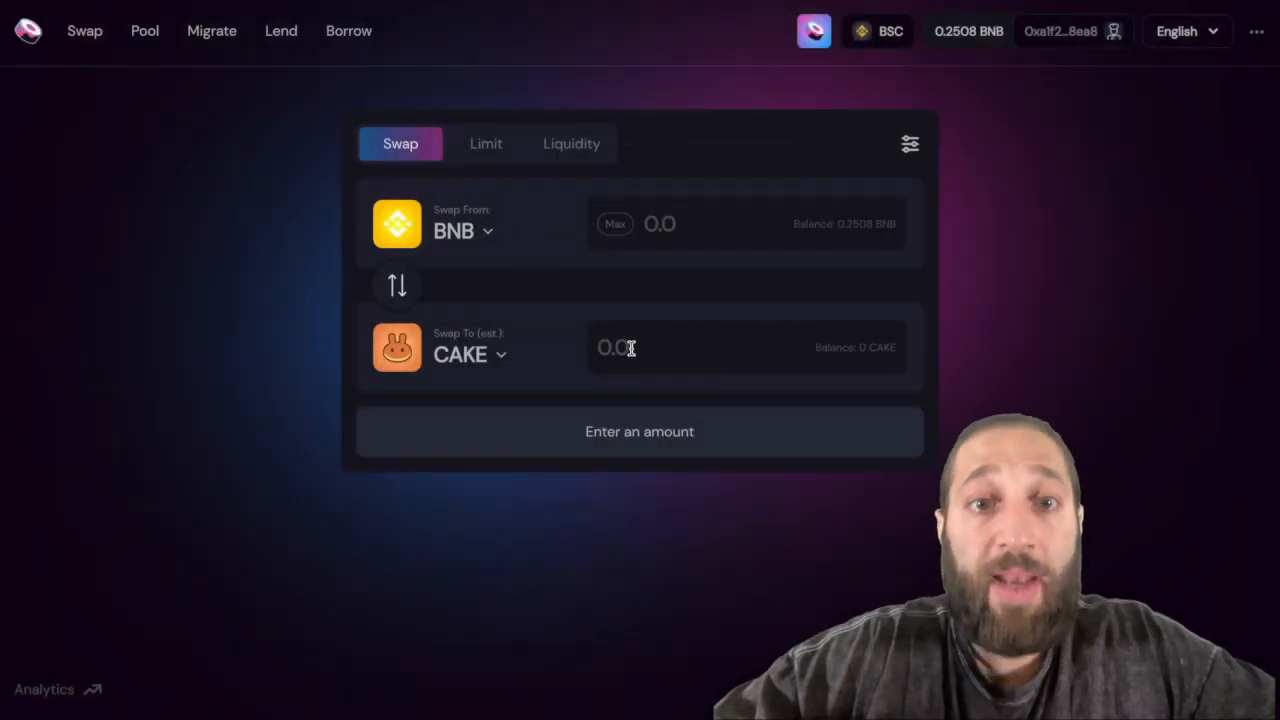
type("0.05")
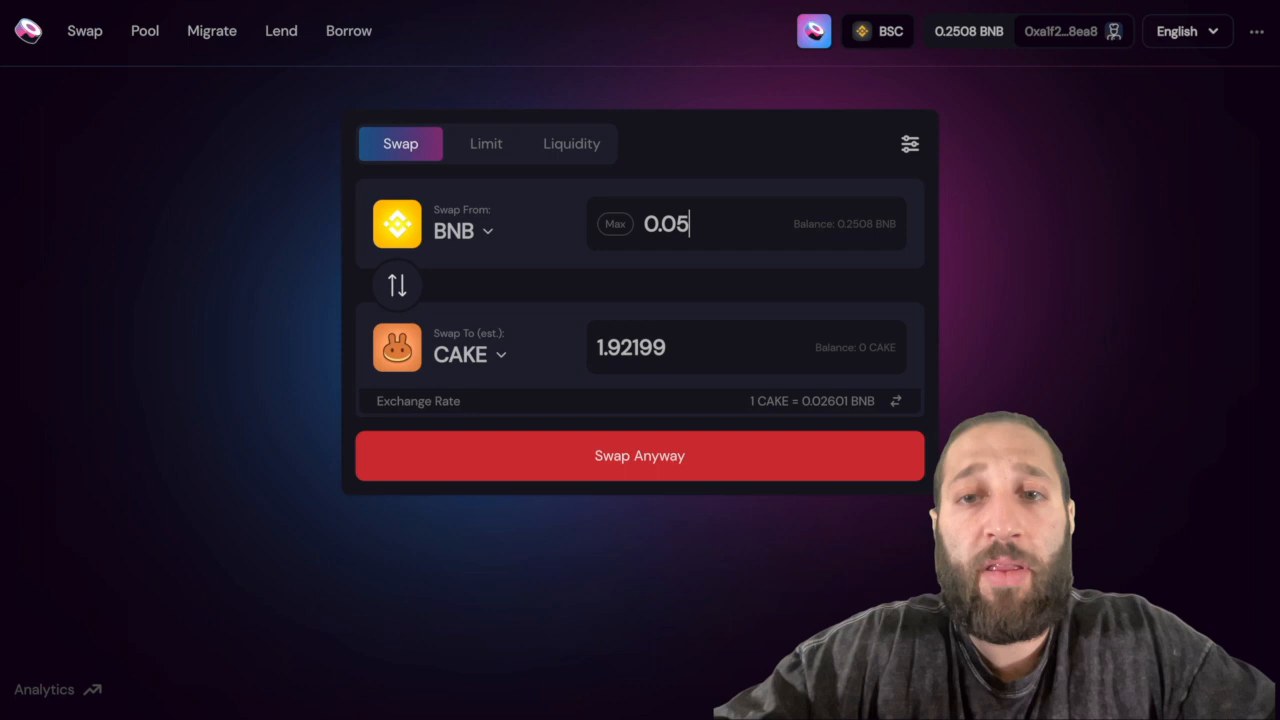
key("Backspace")
type("1")
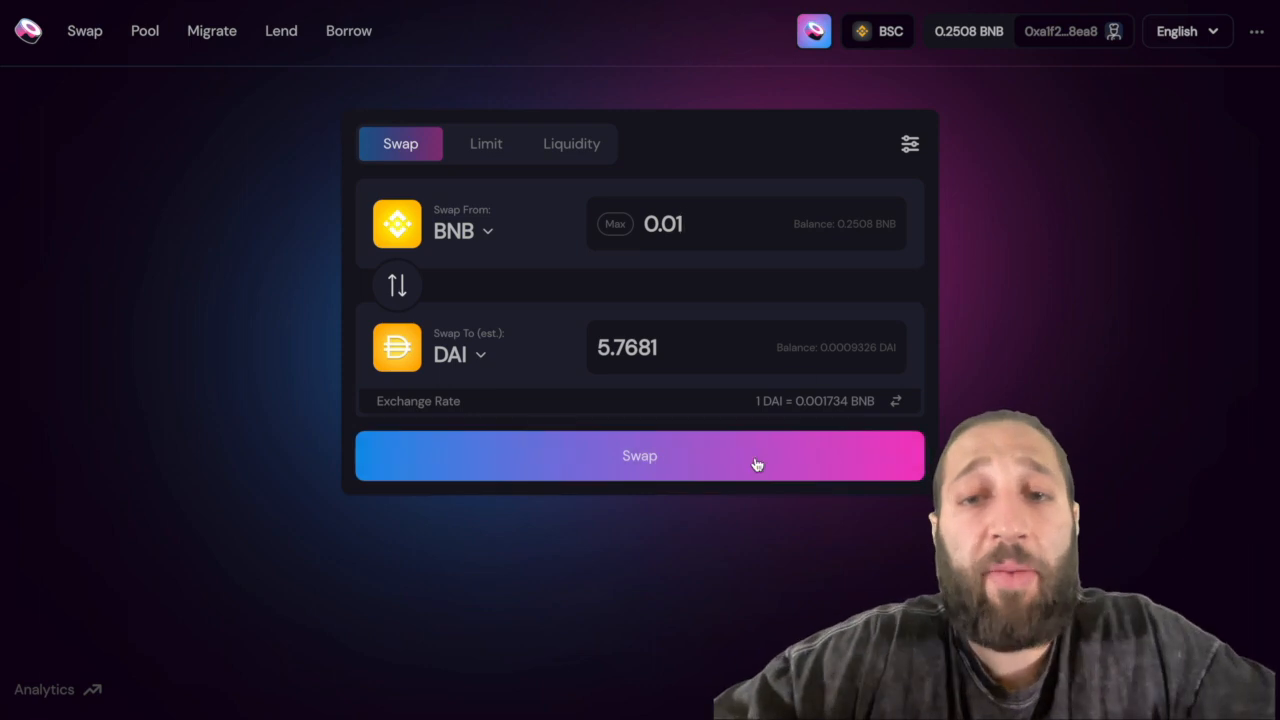
Step: Review and submit the 0.01 BNB to ~5.7681 DAI swap on BSC
left_click(640, 456)
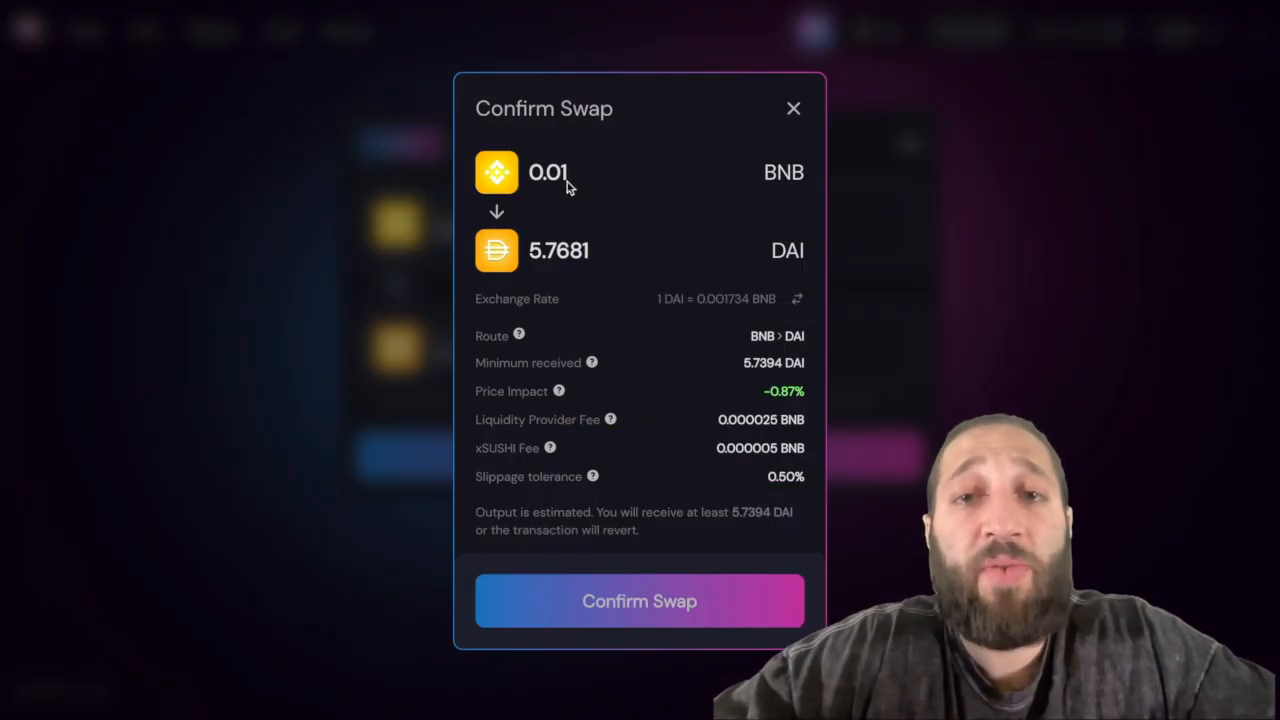
mouse_move(796, 198)
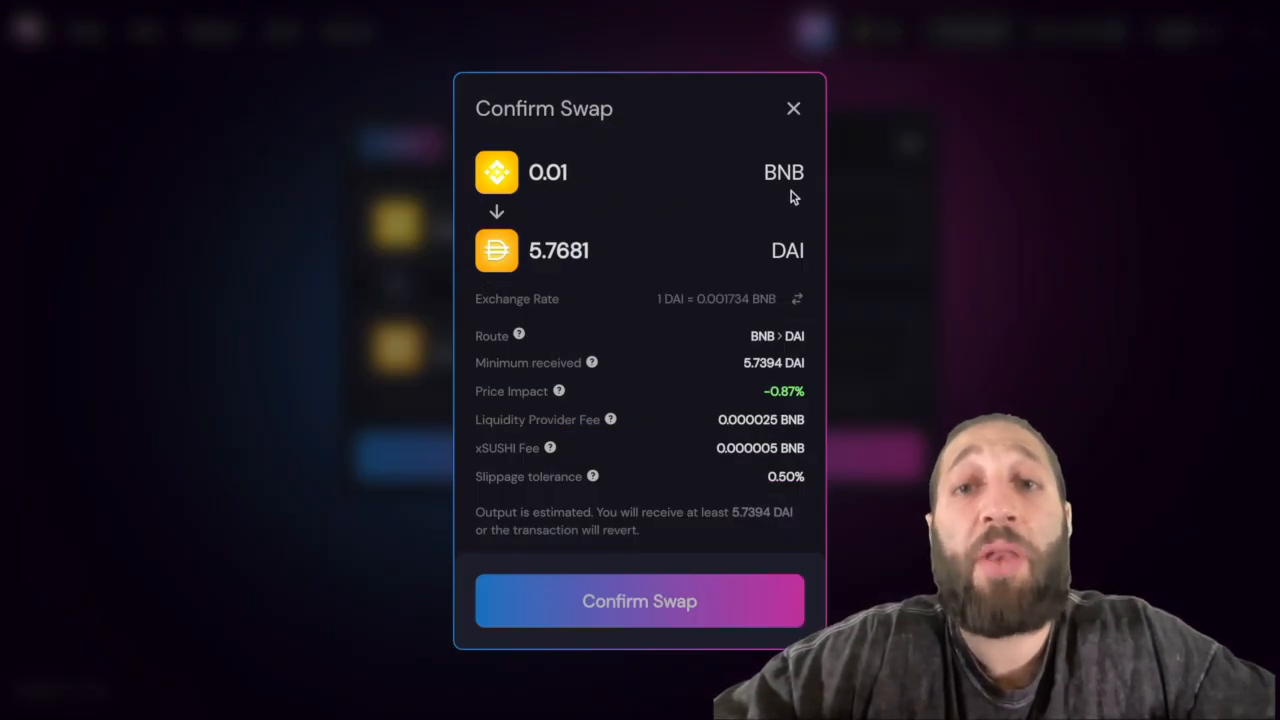
mouse_move(770, 274)
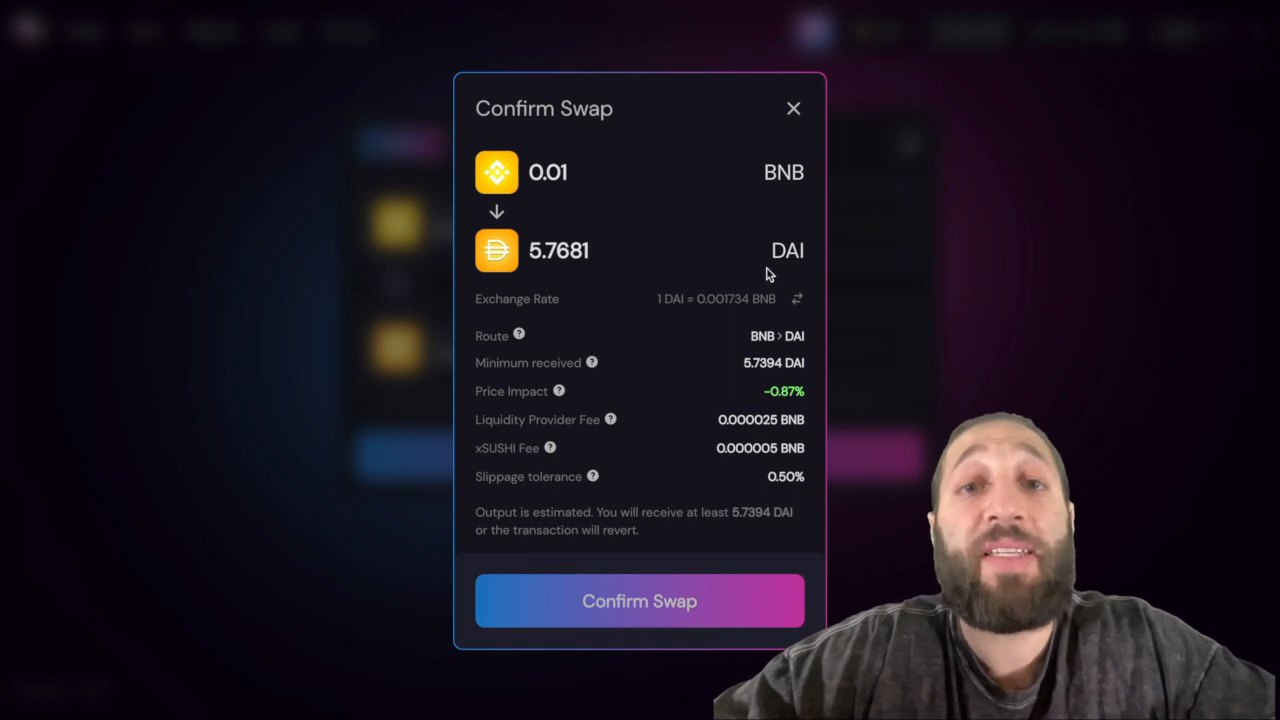
mouse_move(676, 460)
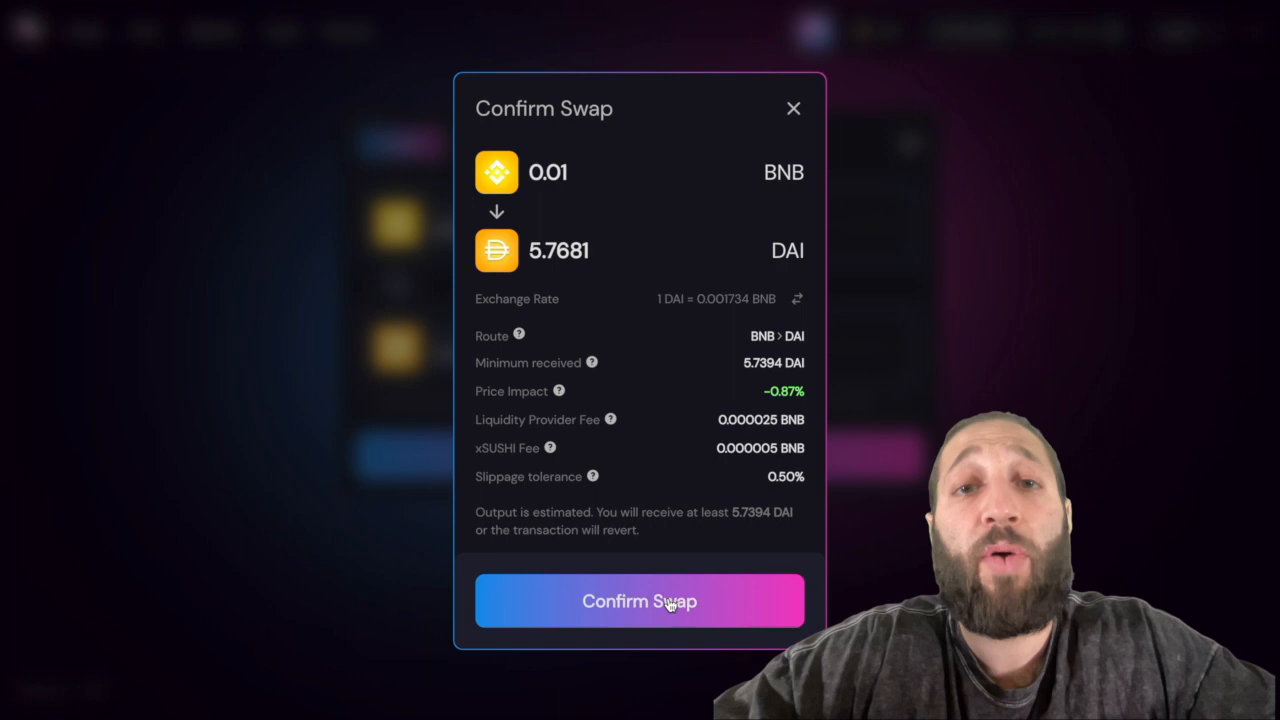
left_click(640, 600)
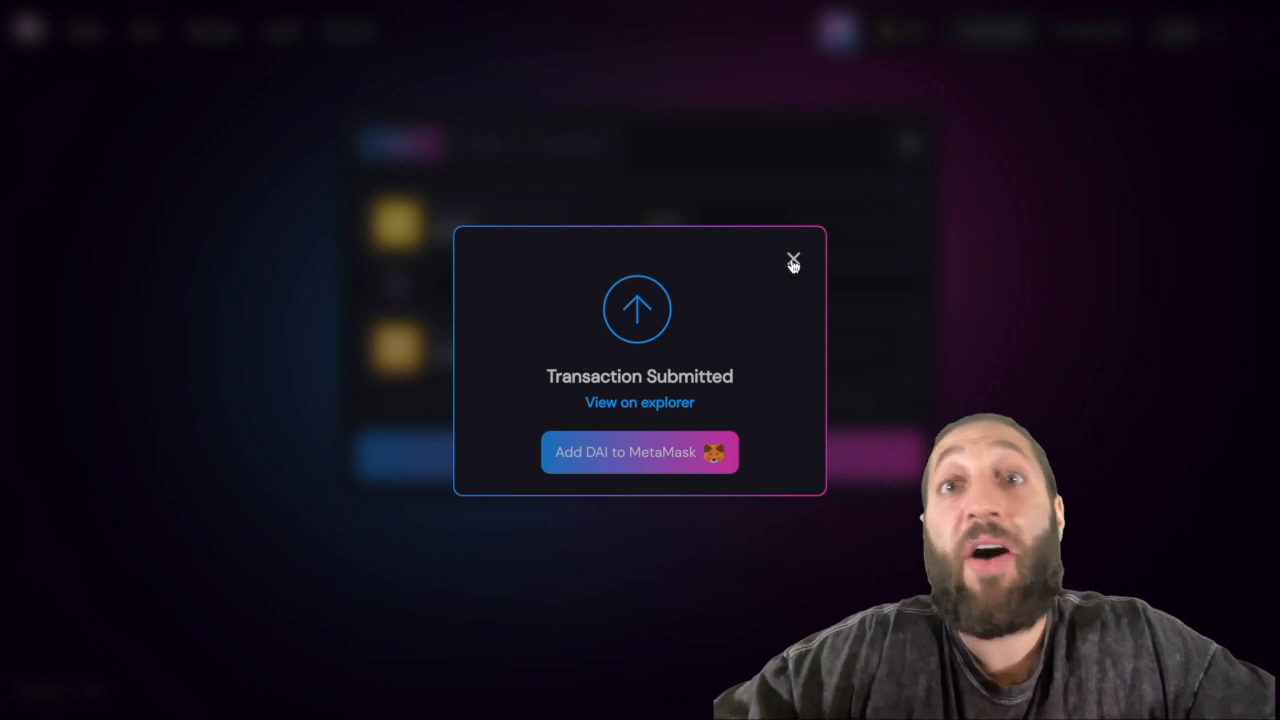
Step: Dismiss the Transaction Submitted notice after the BNB to DAI swap
left_click(792, 258)
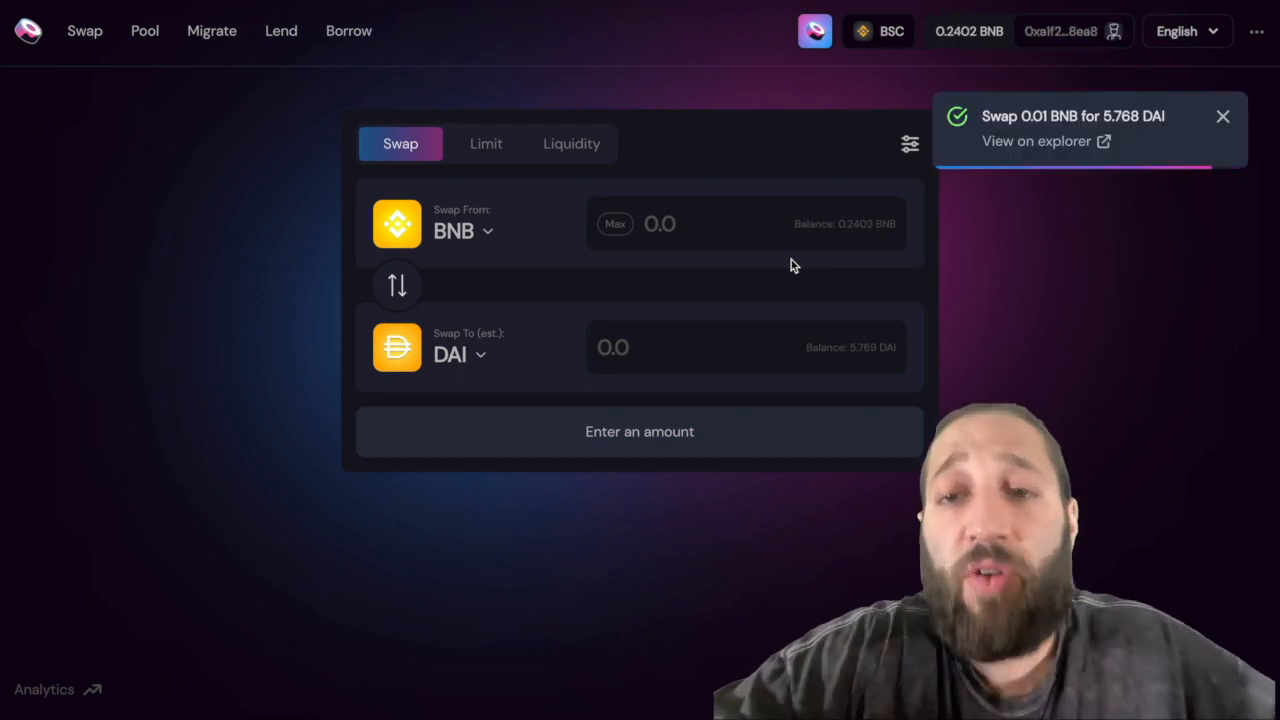
mouse_move(864, 360)
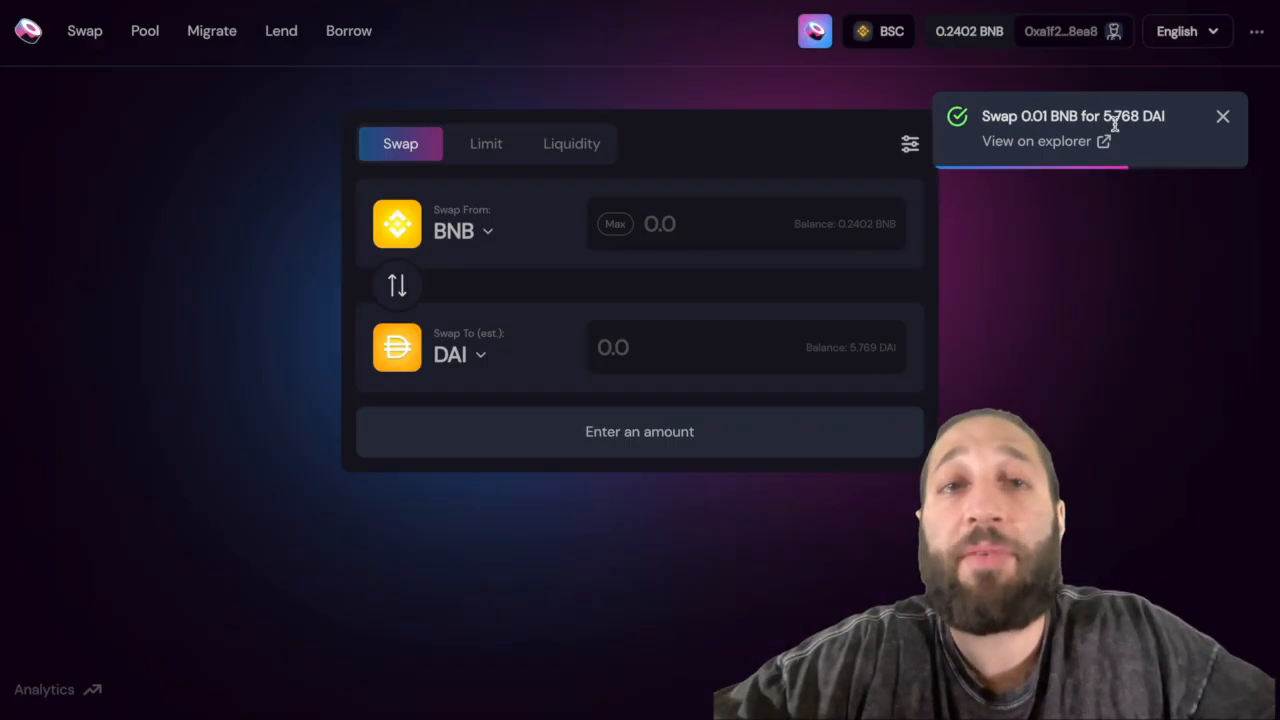
mouse_move(910, 72)
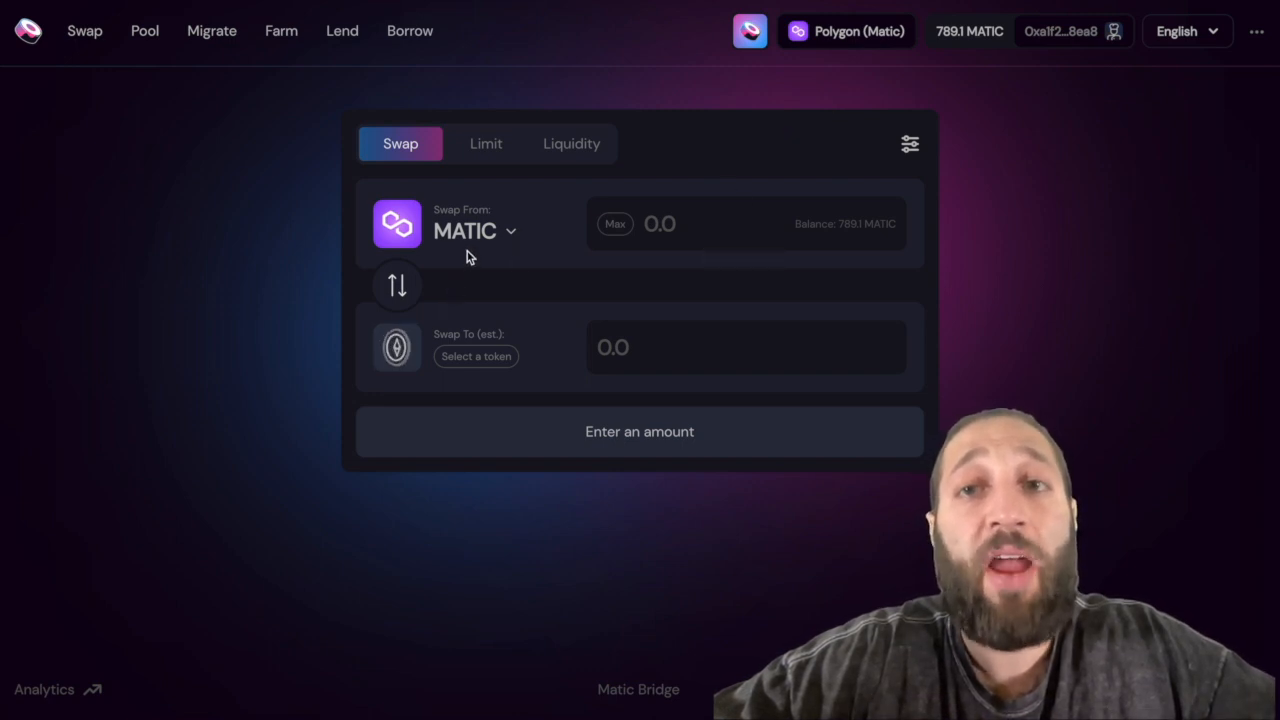
Step: Switch over to the DEXTools dashboard tab
left_click(476, 356)
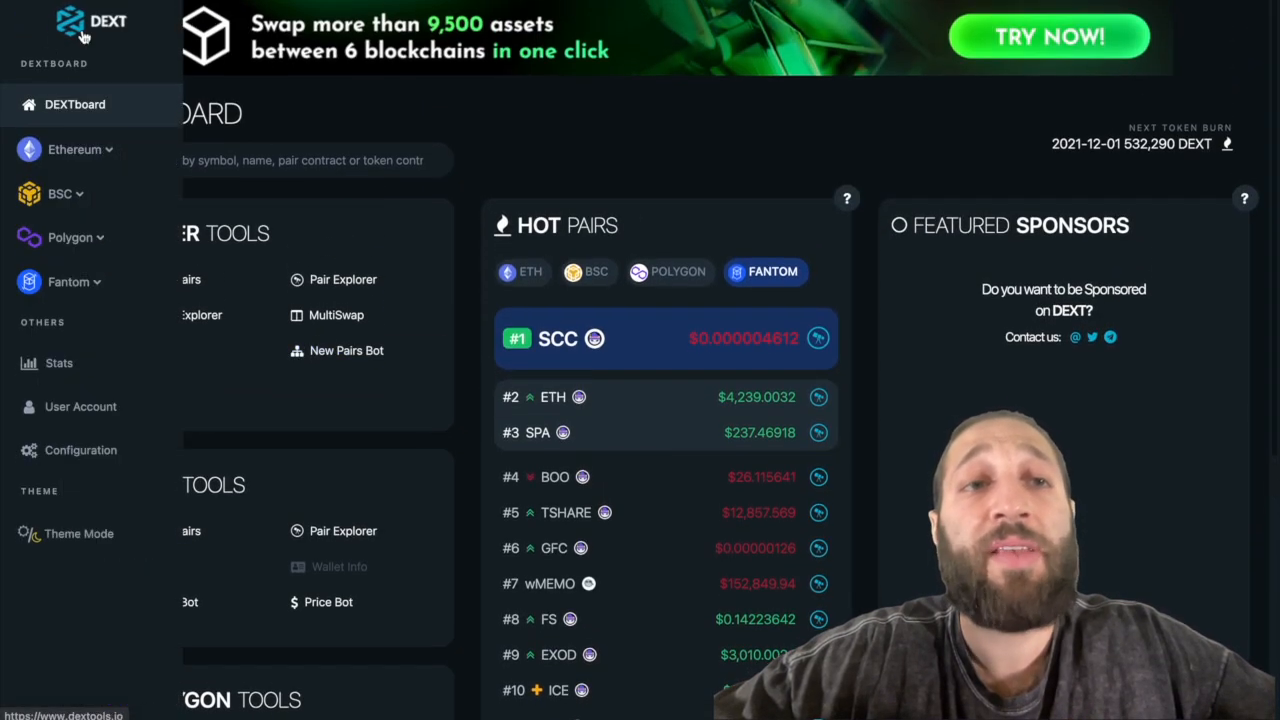
Step: Return to the DEXTools home page and launch its web app
left_click(84, 30)
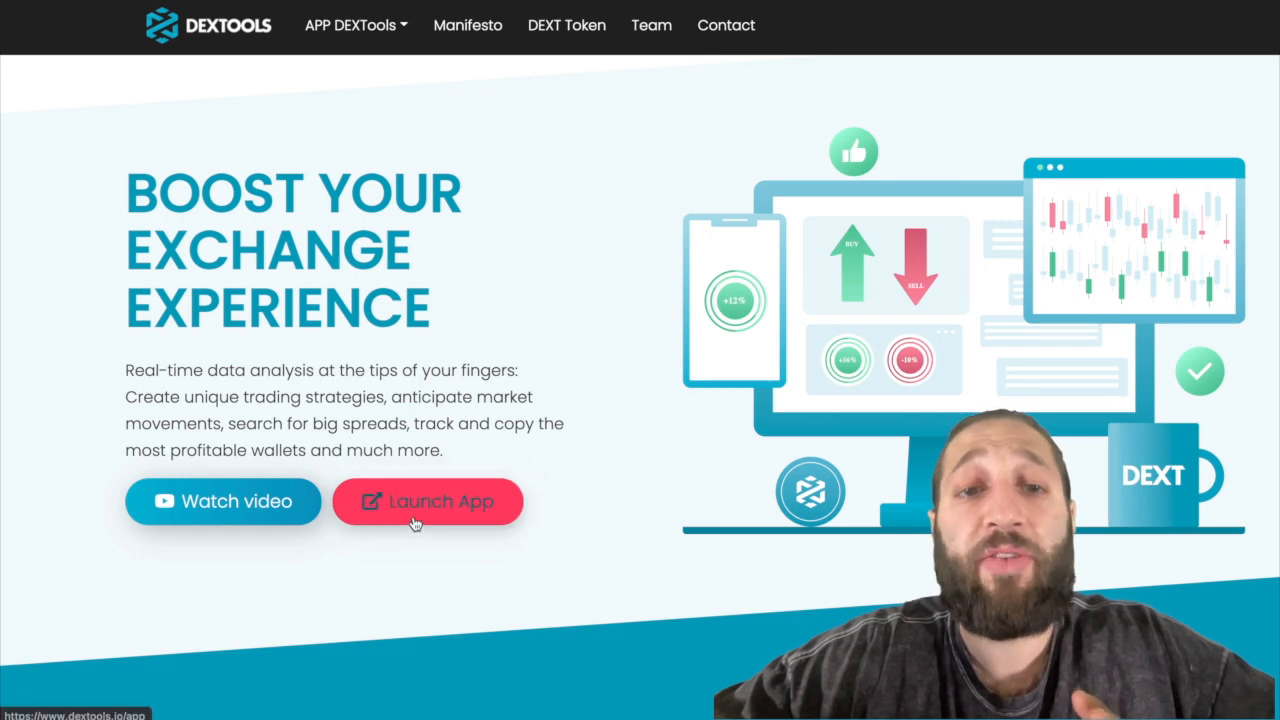
left_click(428, 500)
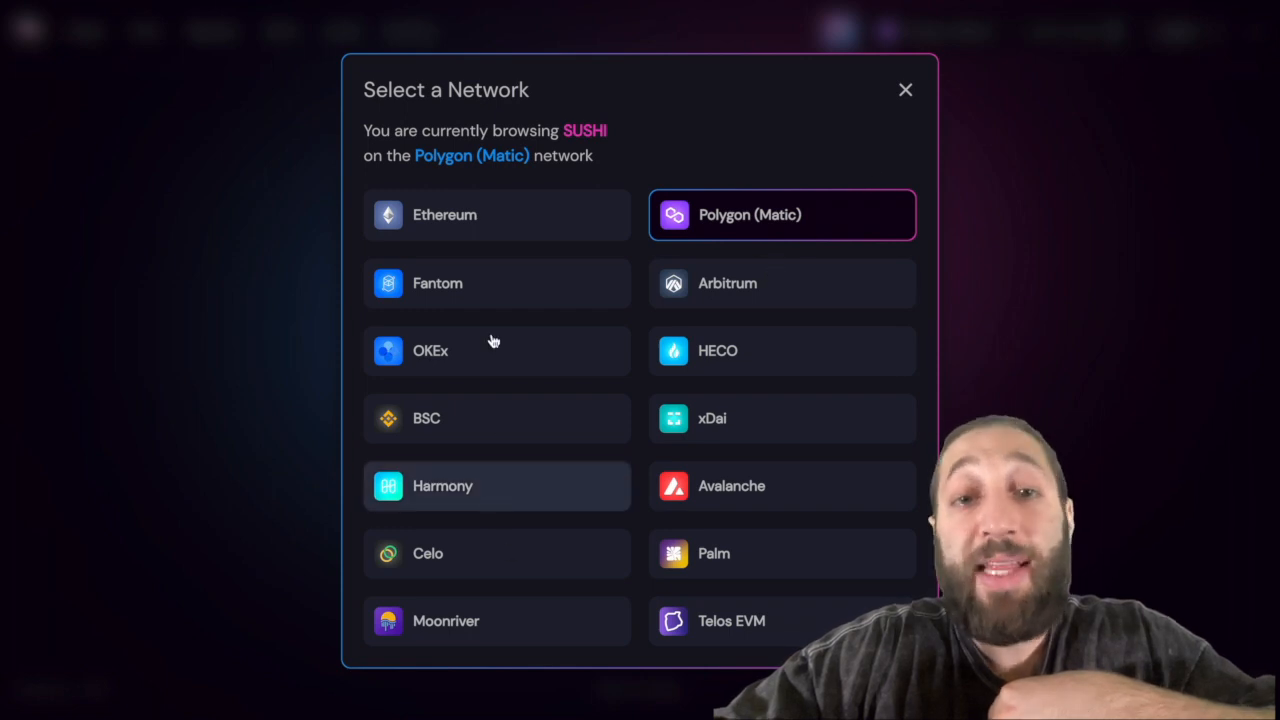
Step: Switch SushiSwap back to Ethereum and close the network chooser
left_click(444, 214)
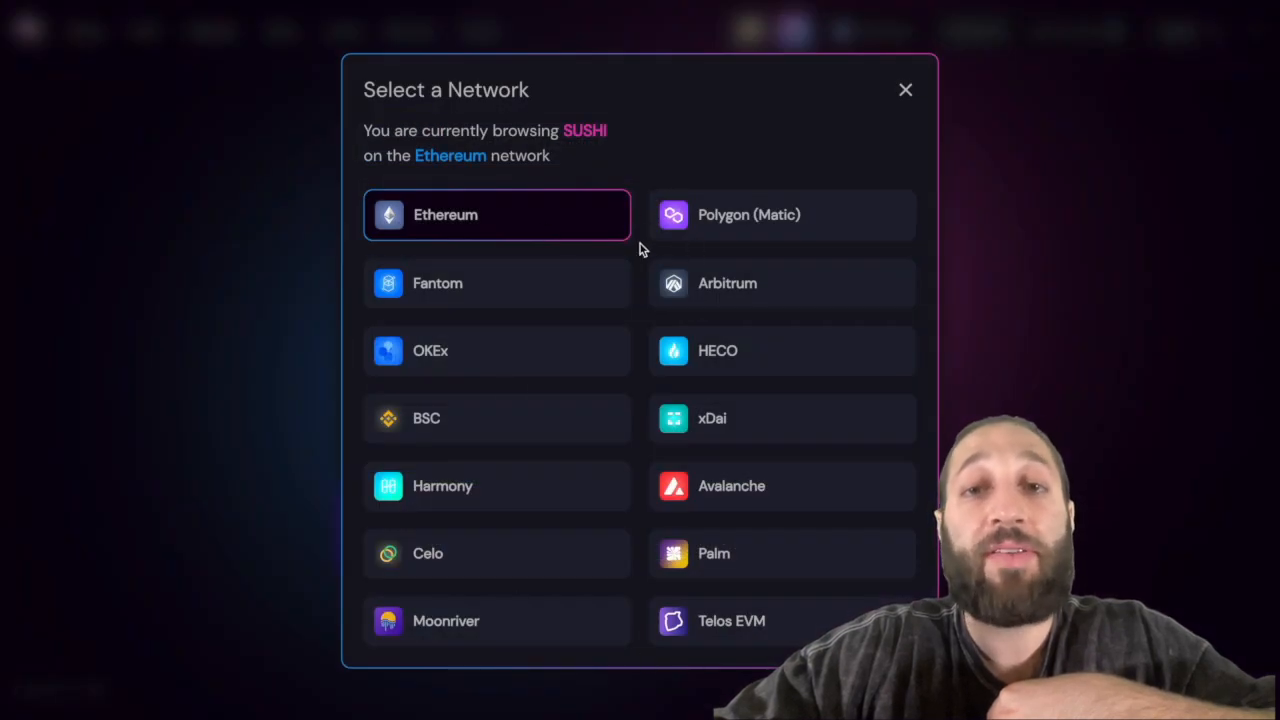
mouse_move(500, 688)
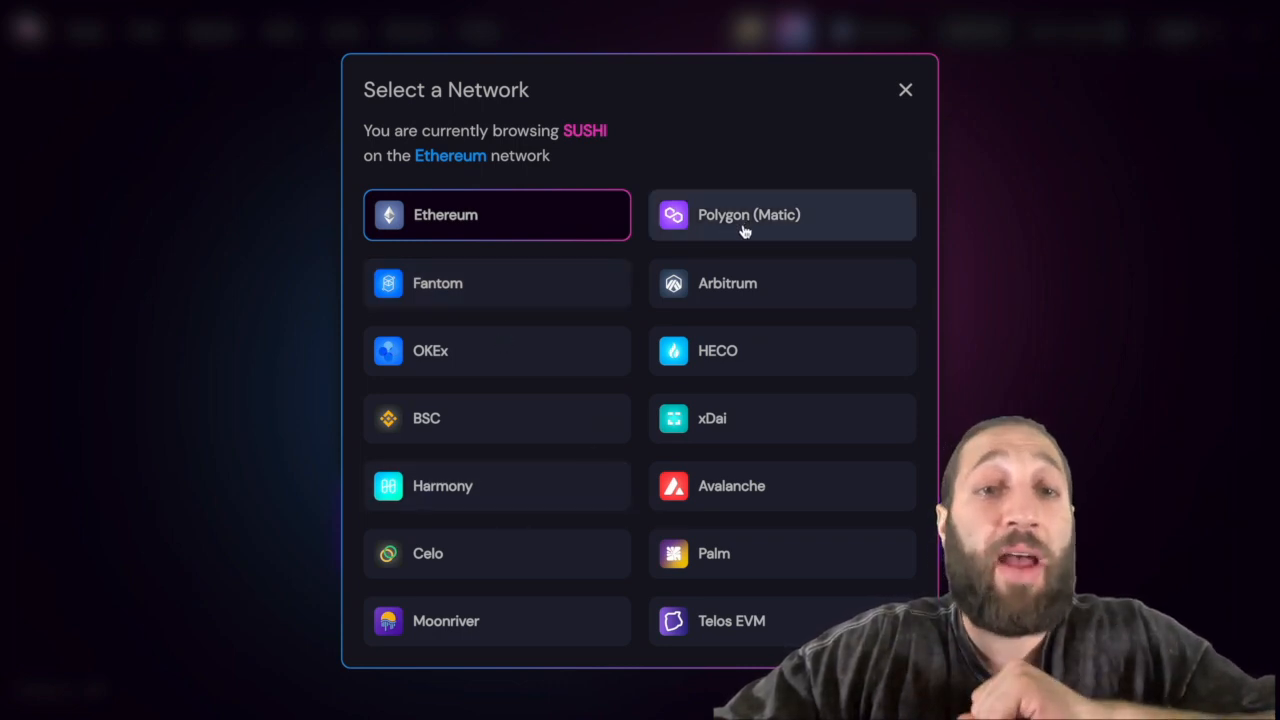
mouse_move(810, 178)
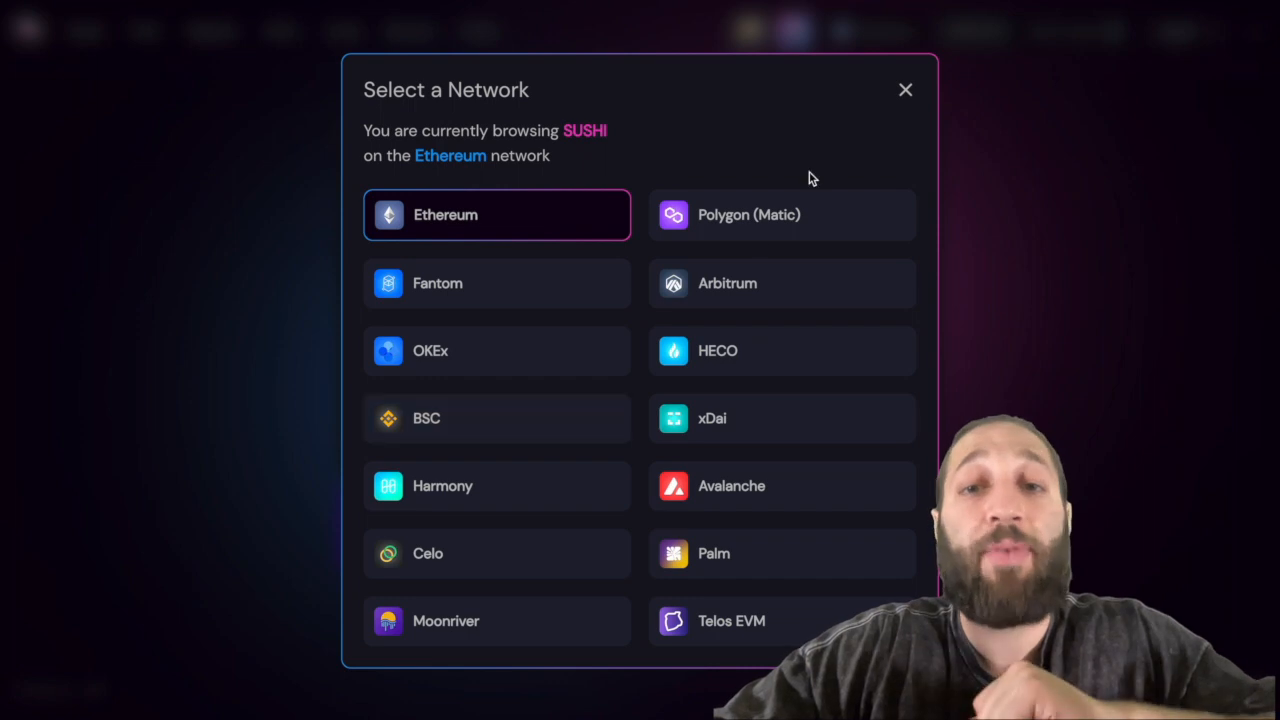
mouse_move(906, 90)
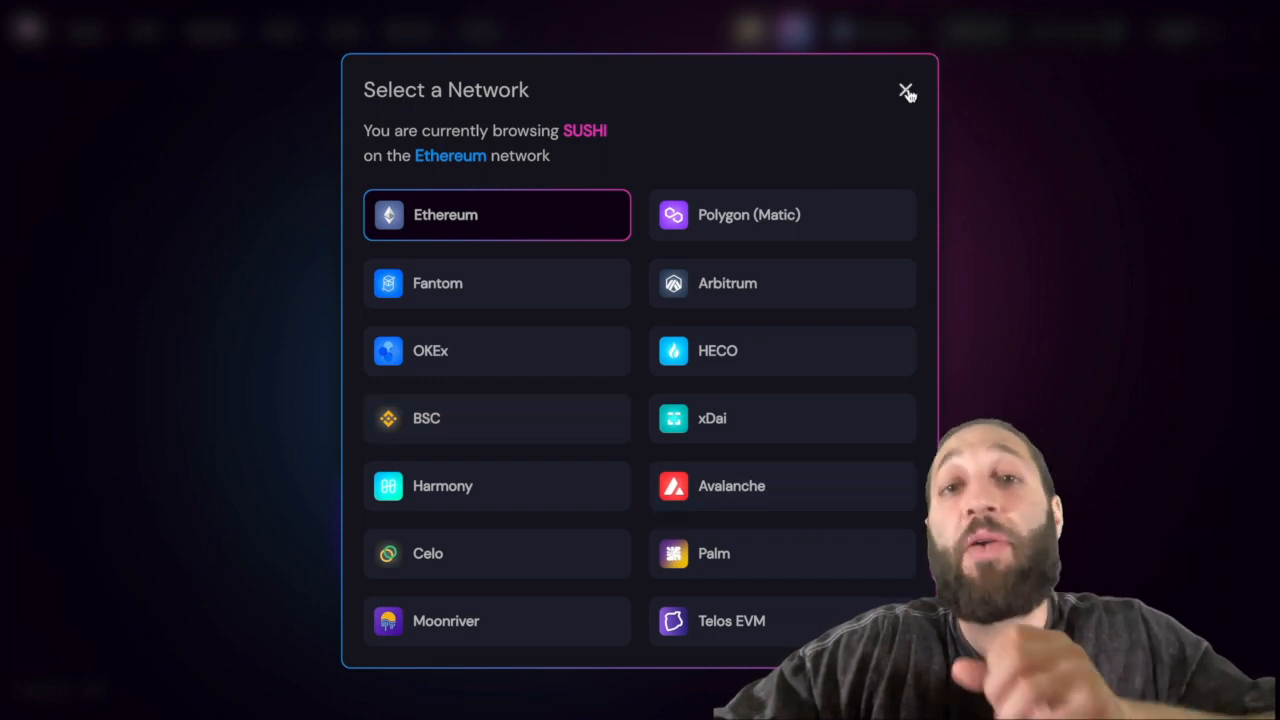
left_click(906, 90)
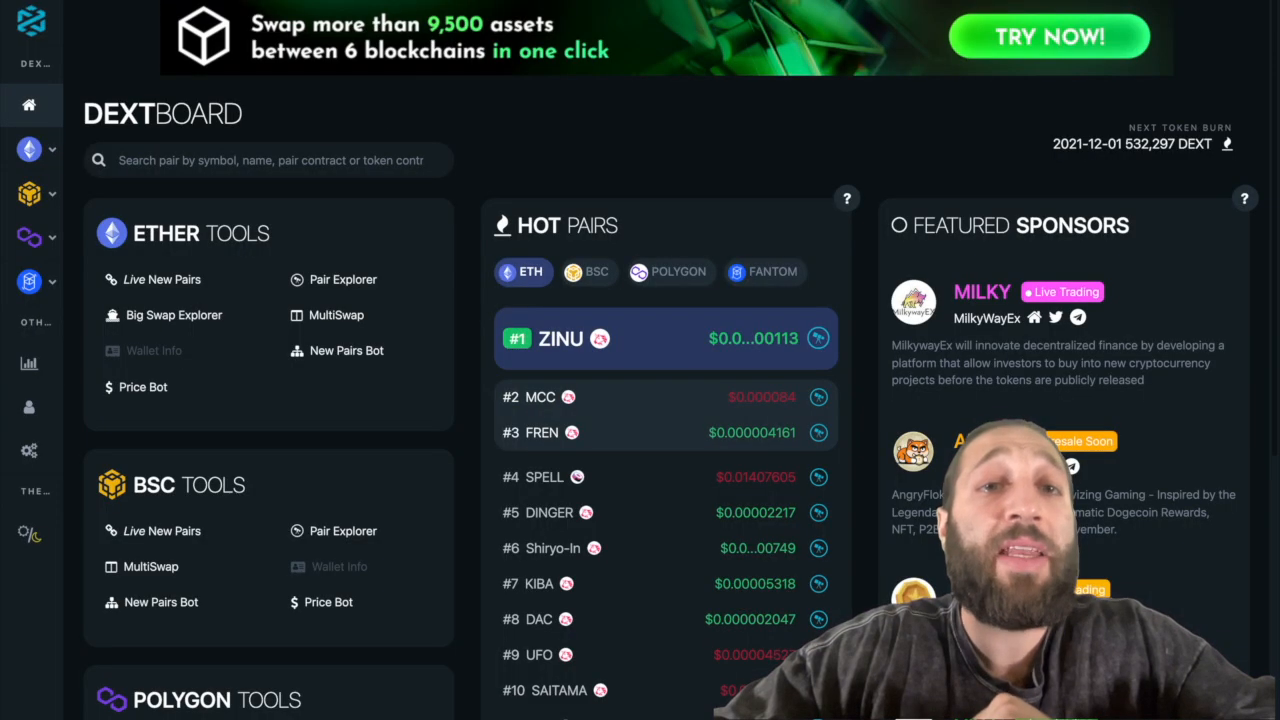
Step: Show DEXTools hot pairs for BSC, Polygon and then Fantom
scroll("down", 3)
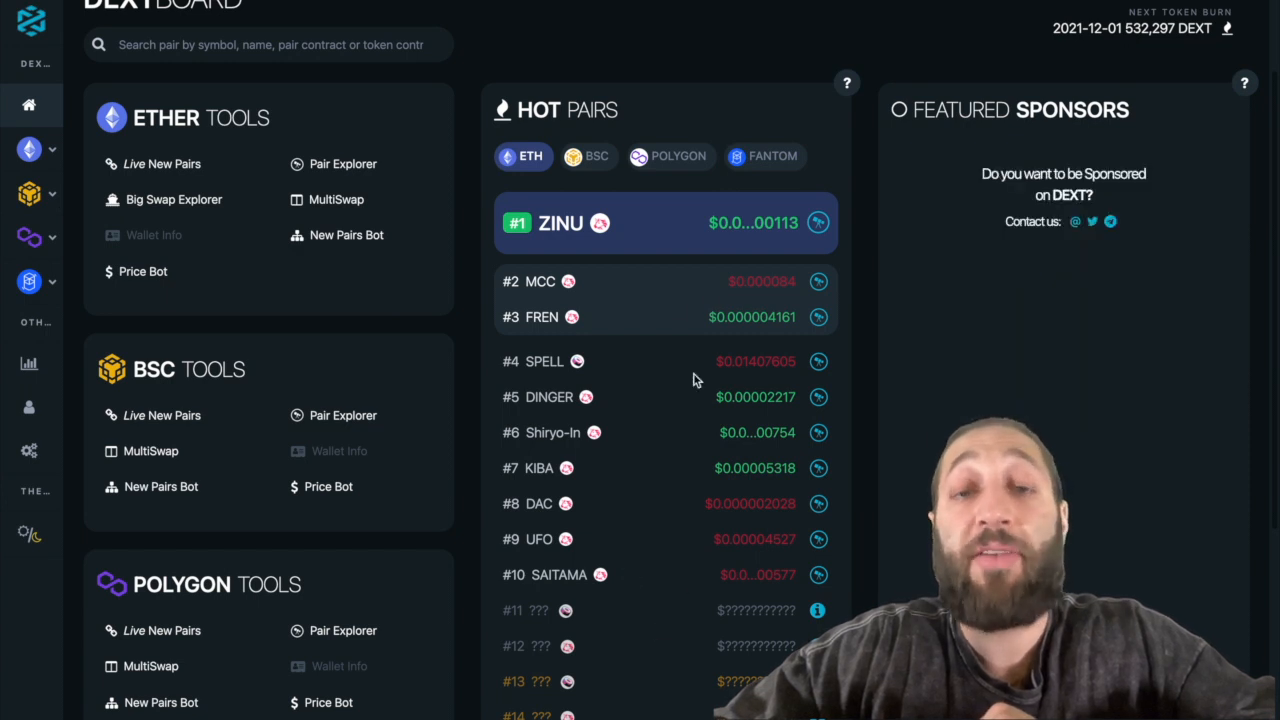
left_click(588, 156)
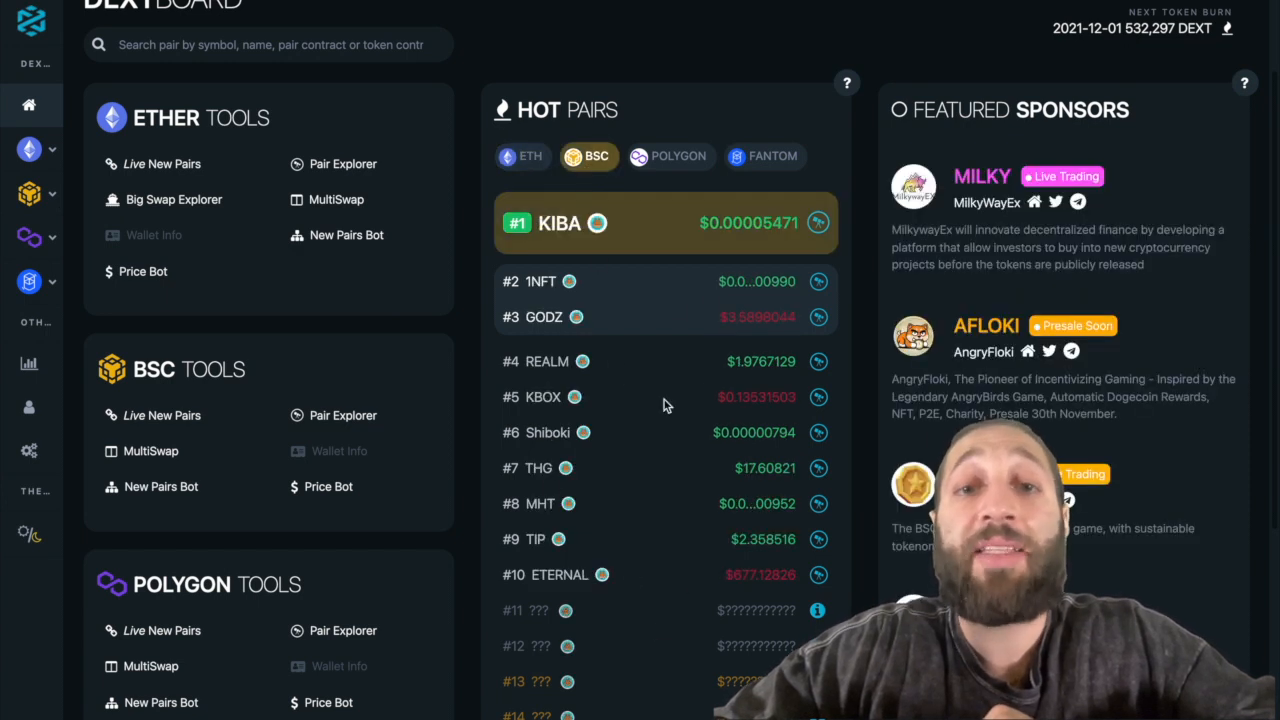
mouse_move(648, 486)
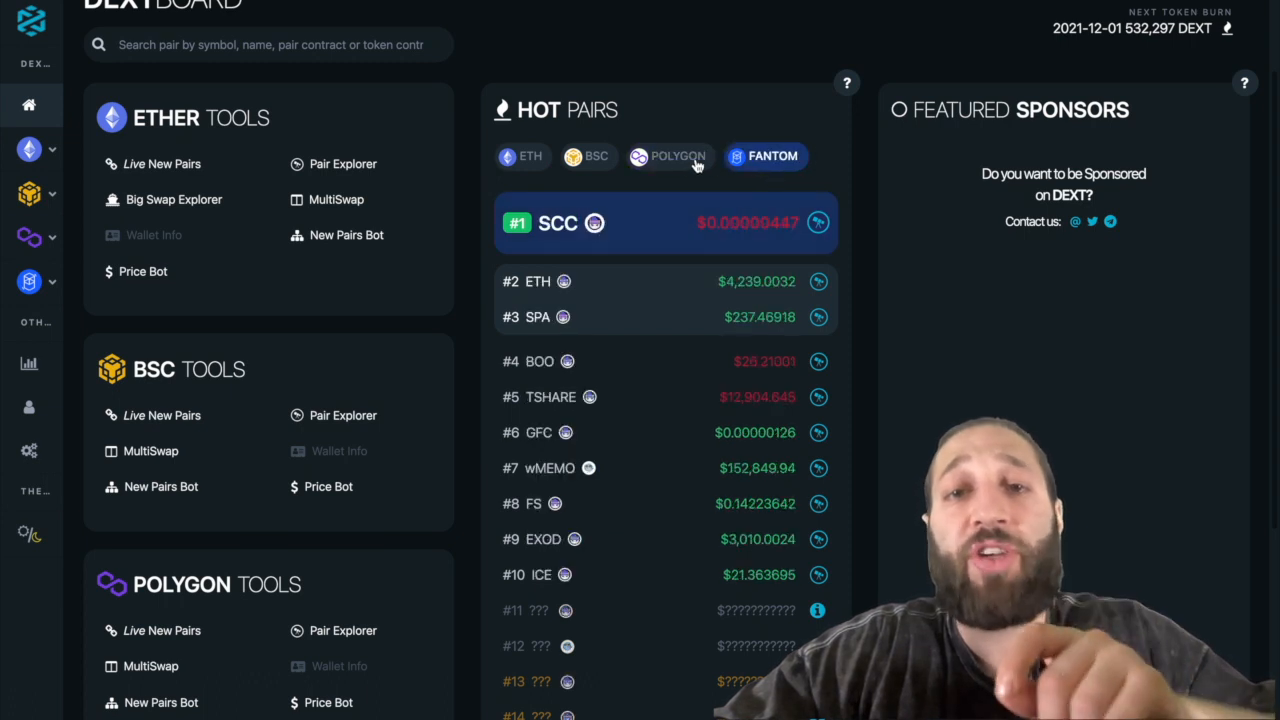
left_click(588, 156)
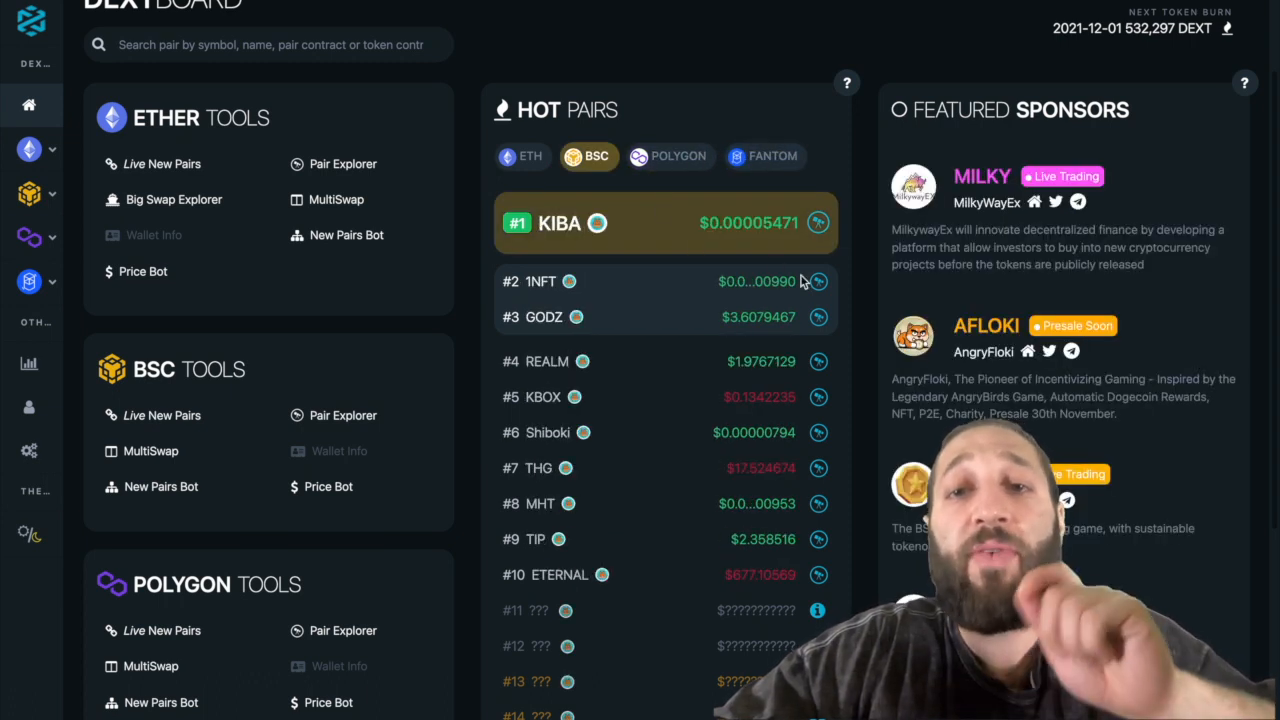
left_click(670, 156)
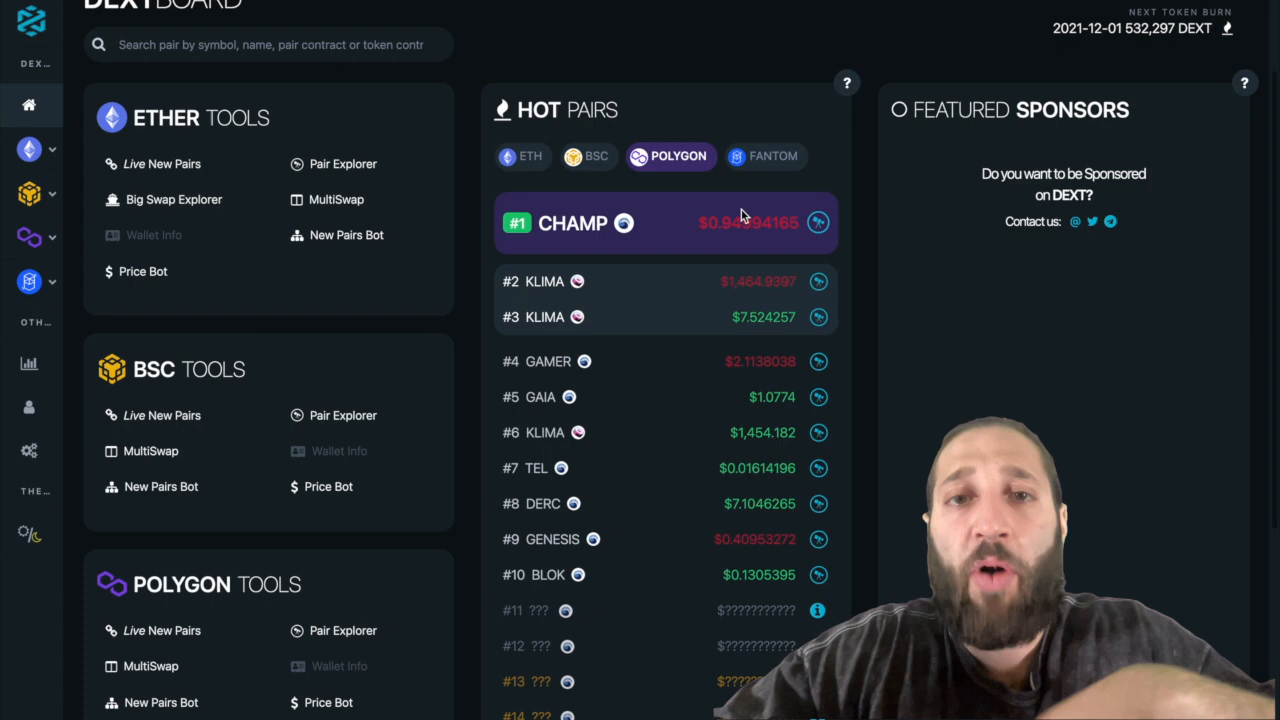
left_click(766, 156)
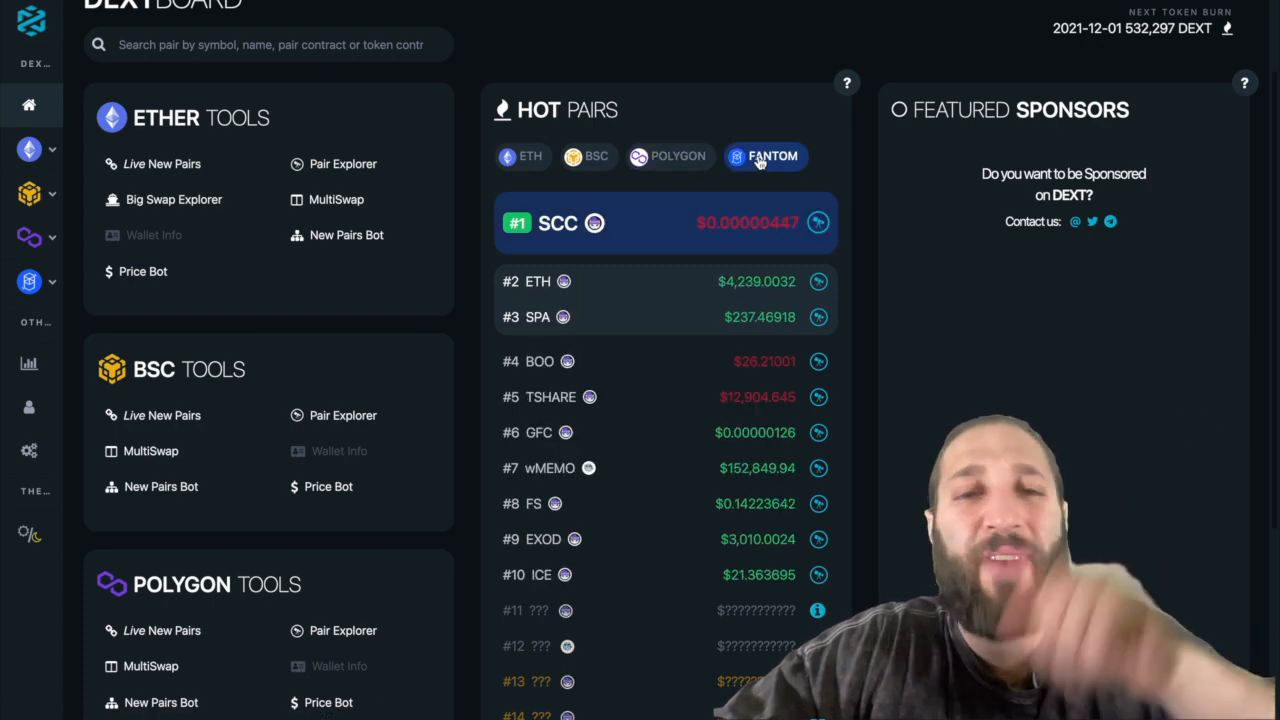
mouse_move(816, 400)
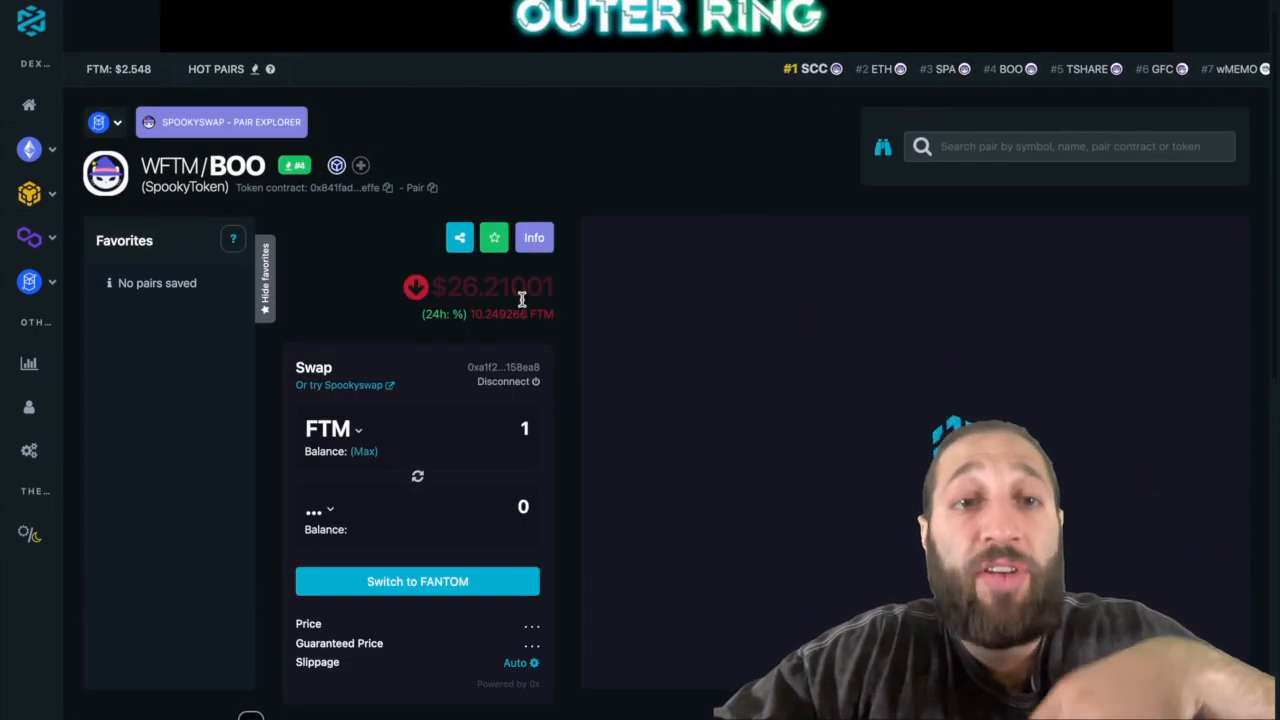
Step: Switch the WFTM/BOO pair page to Info and review liquidity stats, DEXT score 71 and the candlestick chart
left_click(534, 236)
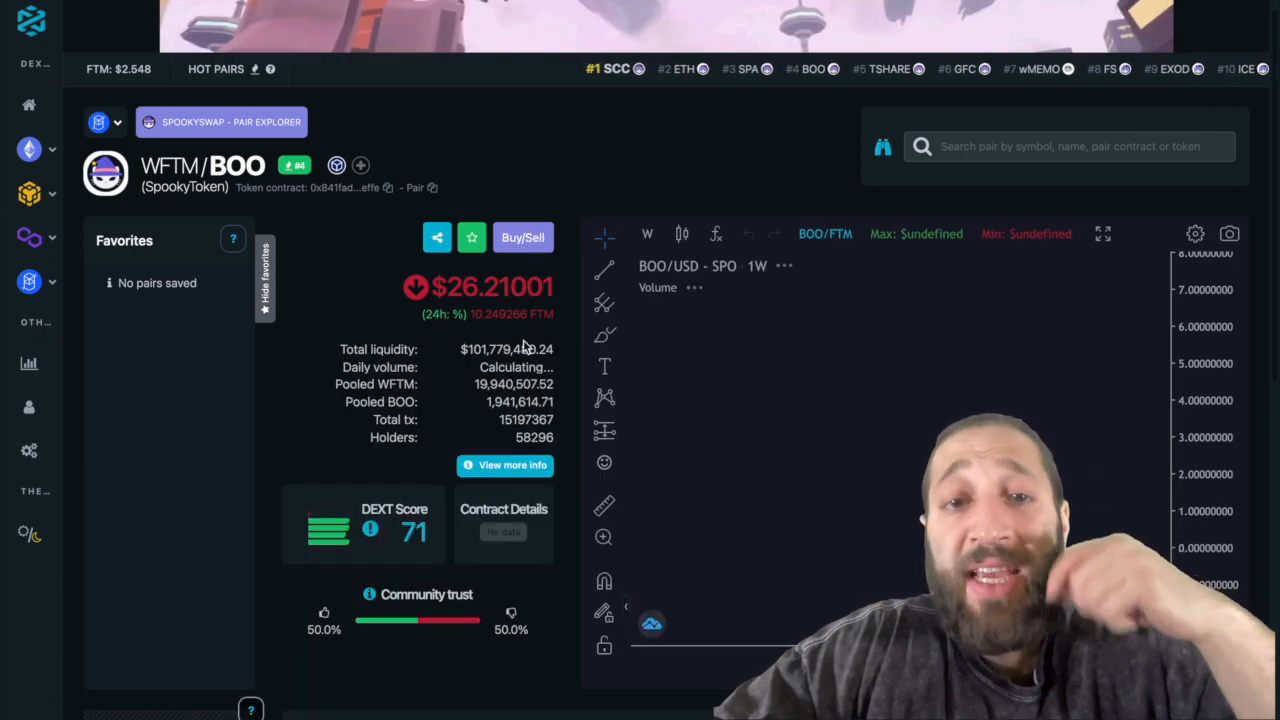
scroll("down", 3)
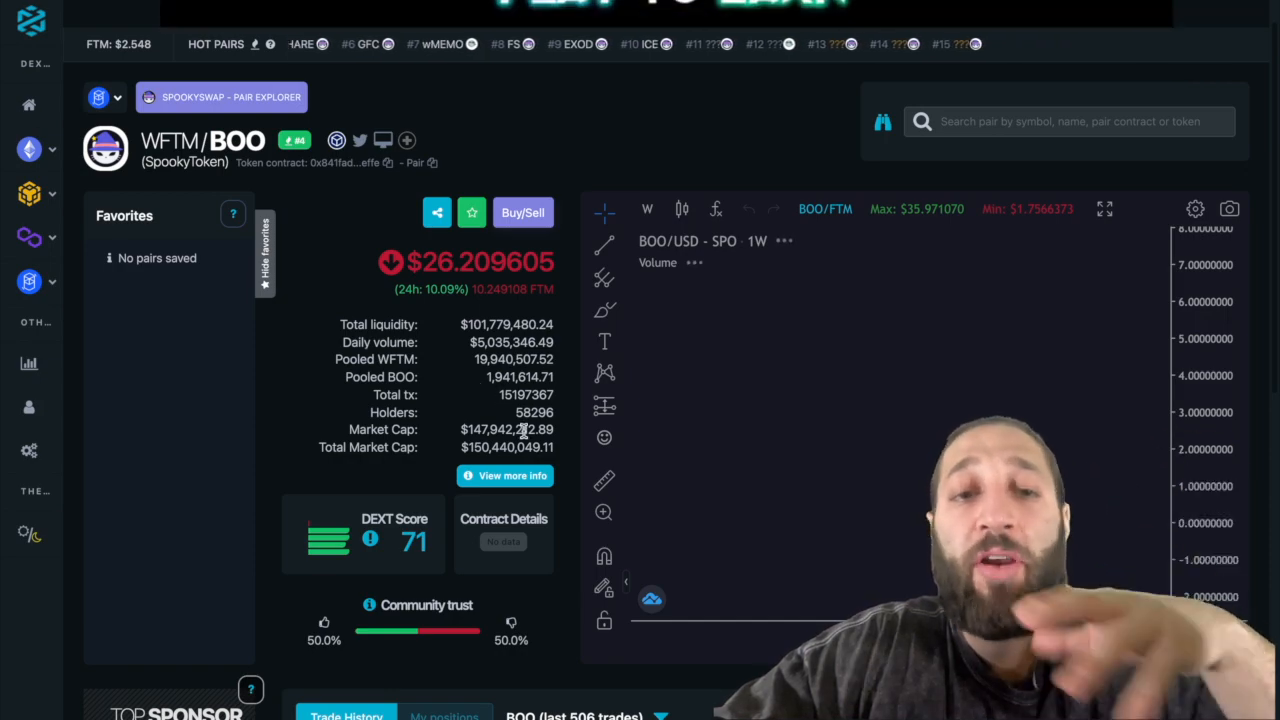
scroll("down", 3)
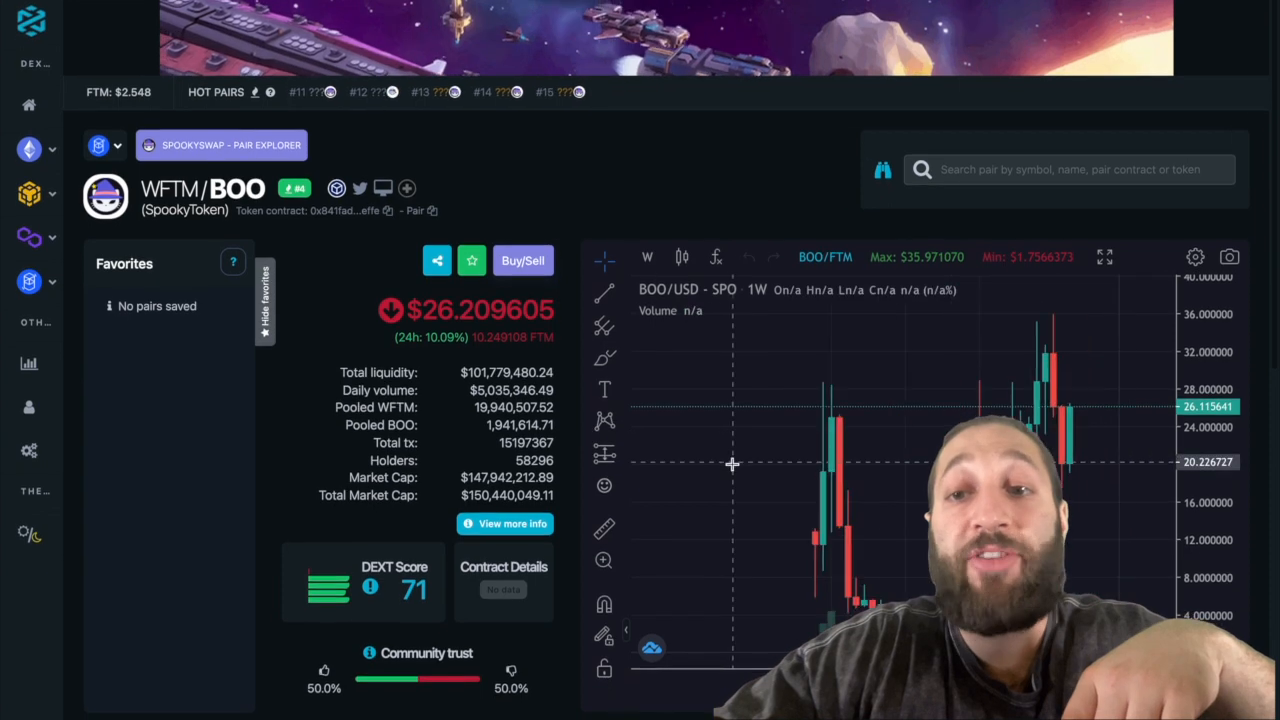
scroll("down", 3)
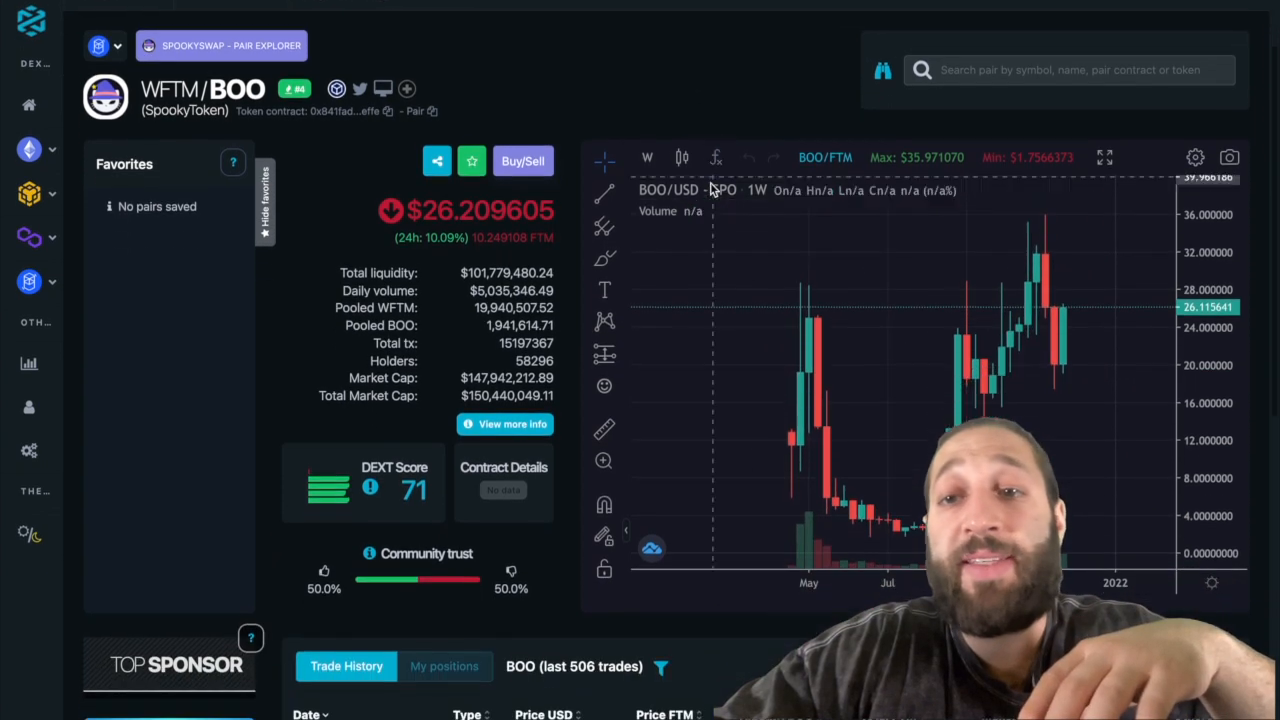